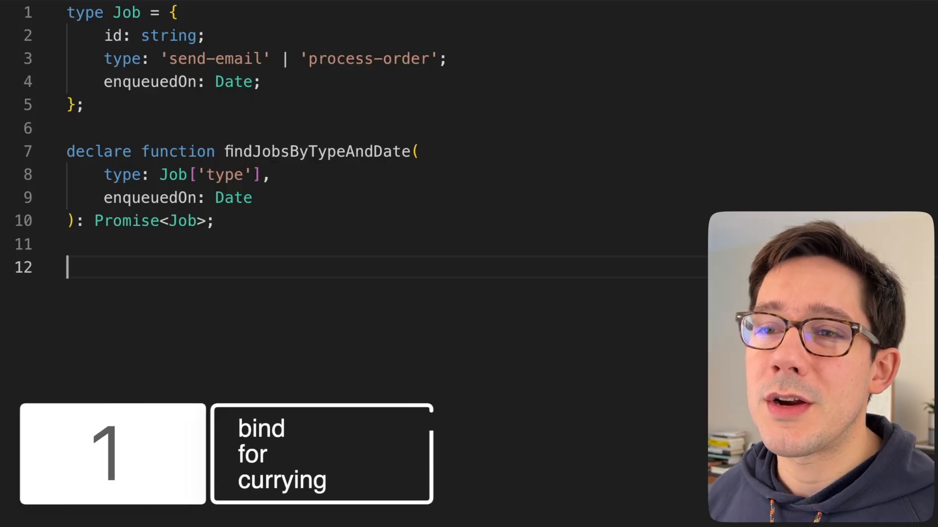
- On line 12, write const findEmailJobs = findJobsByTypeAndDate.bind(null, "send-email")
left_click(299, 151)
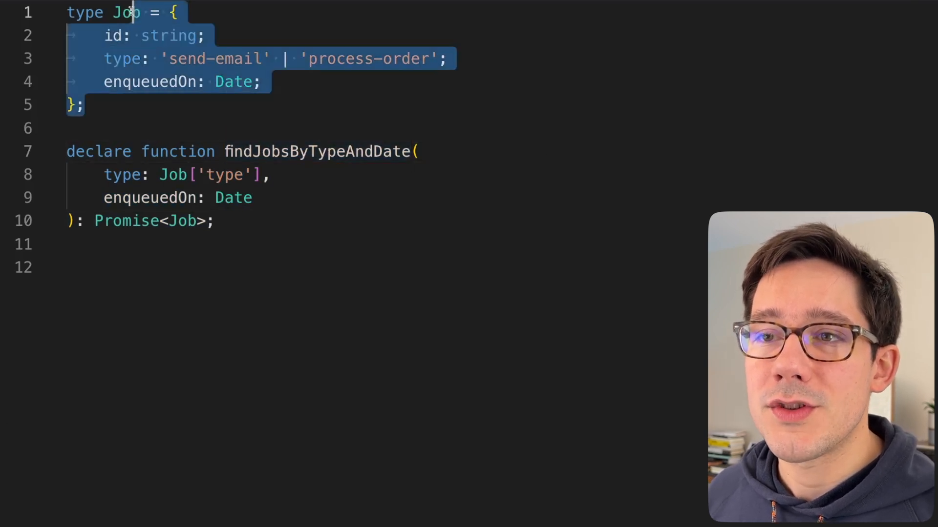
mouse_move(315, 151)
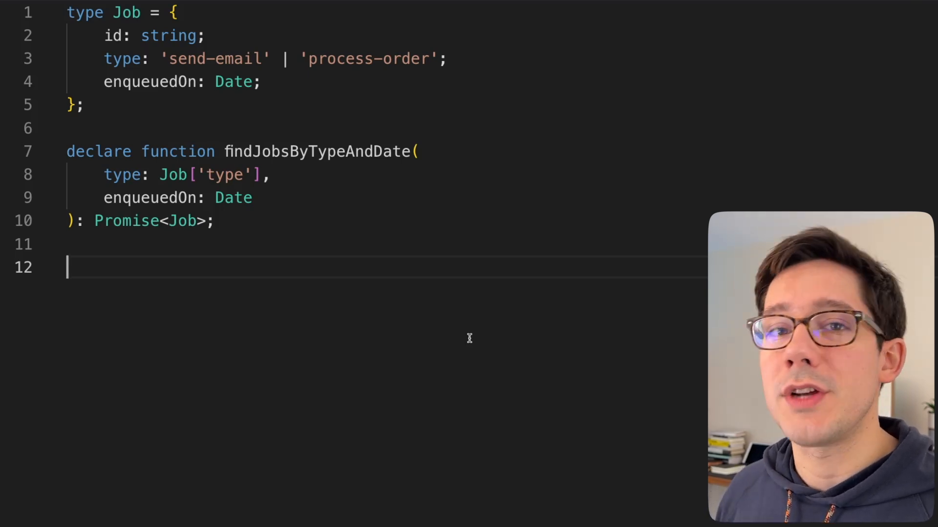
double_click(320, 152)
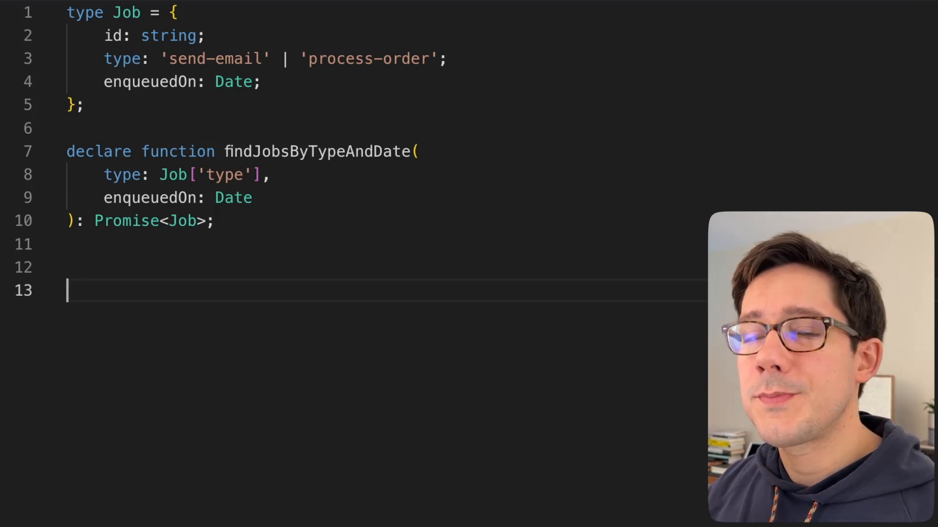
type("const")
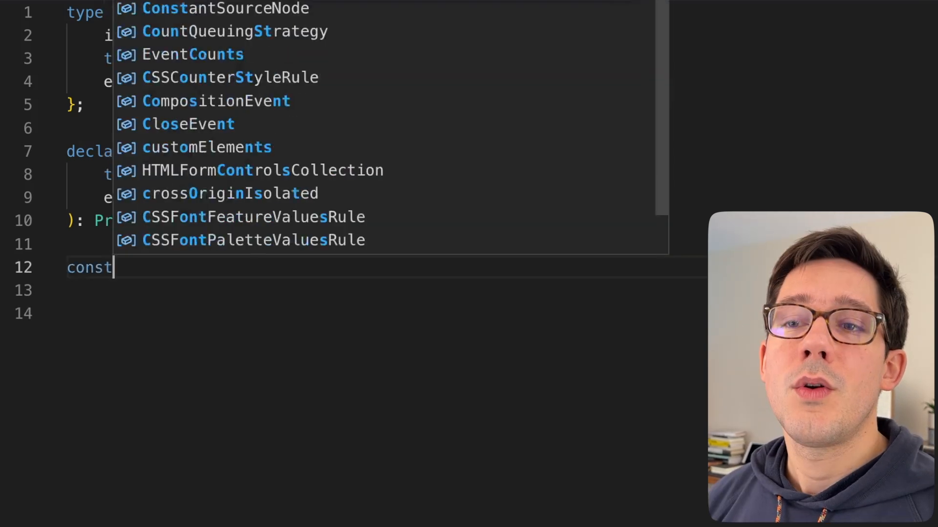
key("Escape")
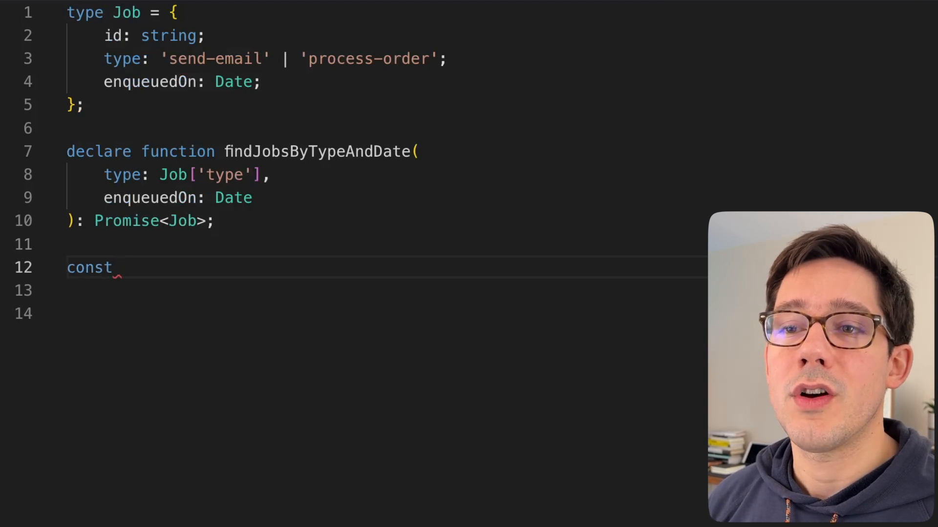
type("findEmail")
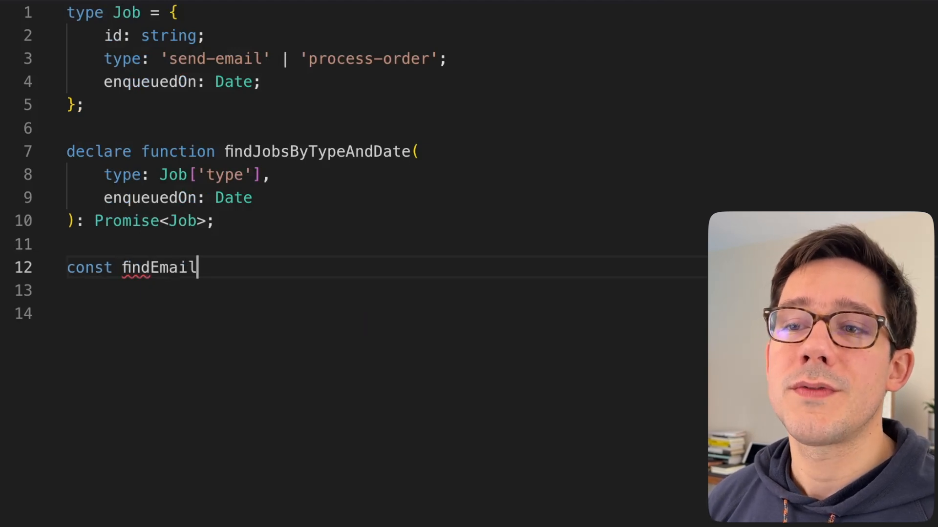
type("Jobs =")
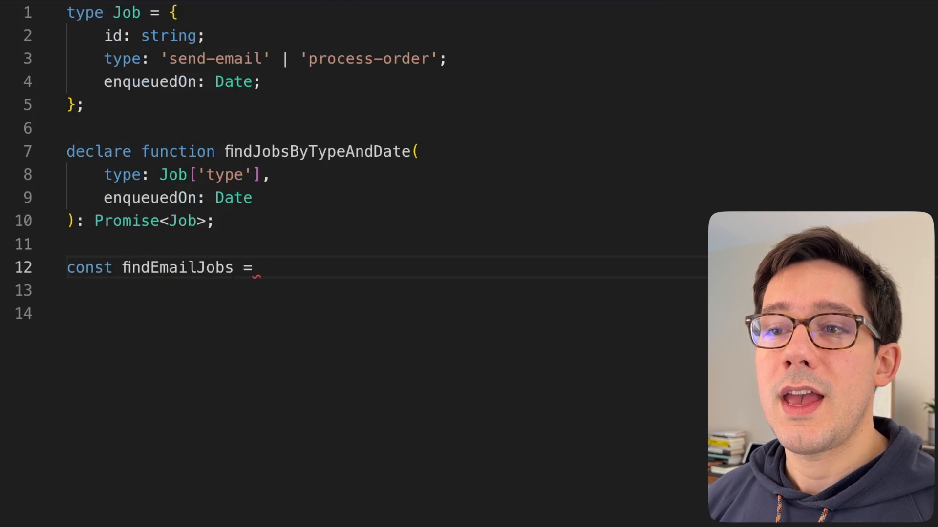
type("findJobsByTypeAndDate")
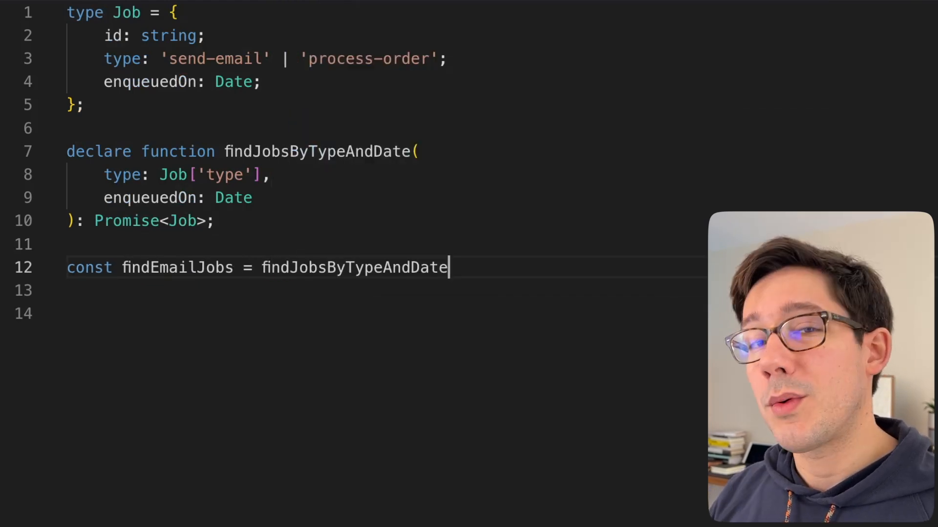
type(".bind()")
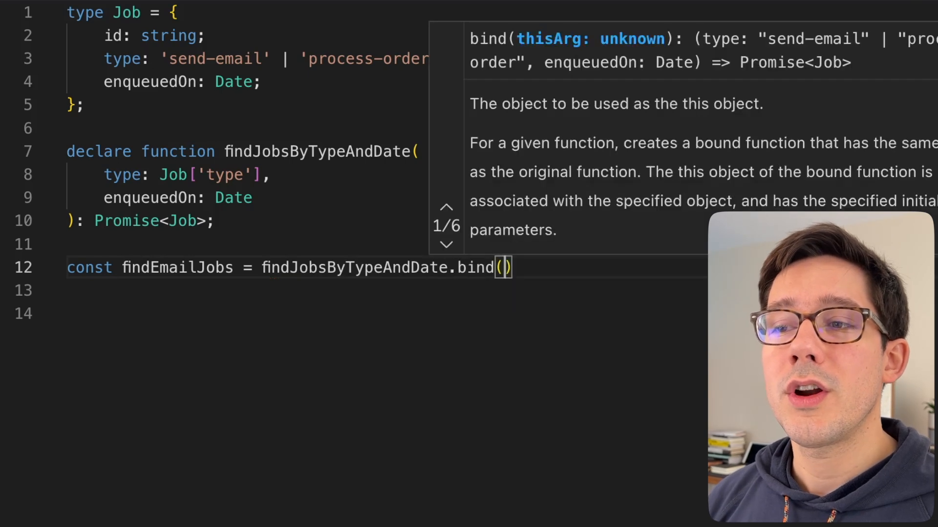
type("null,")
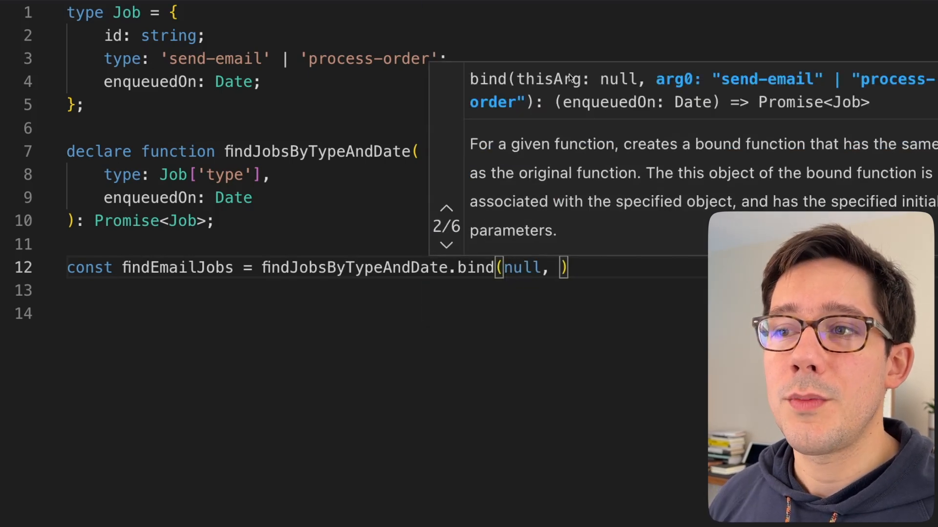
mouse_move(578, 94)
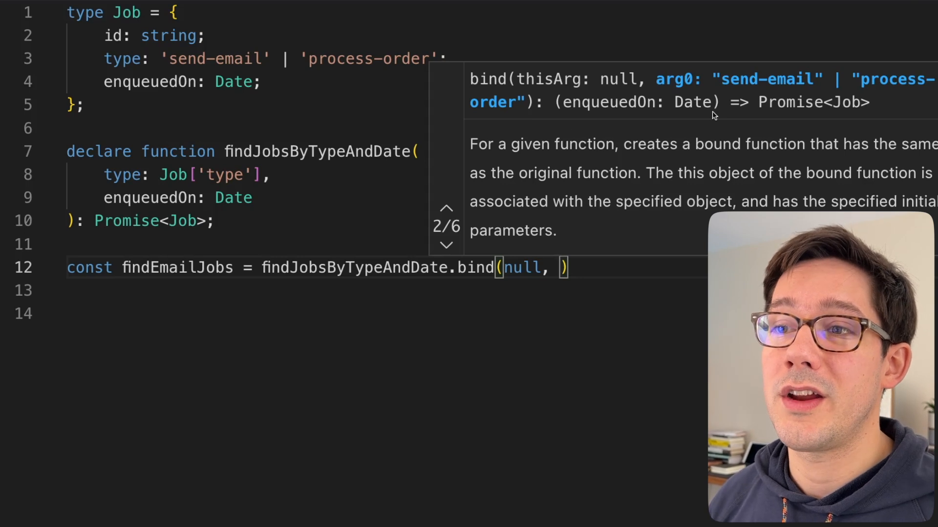
mouse_move(681, 85)
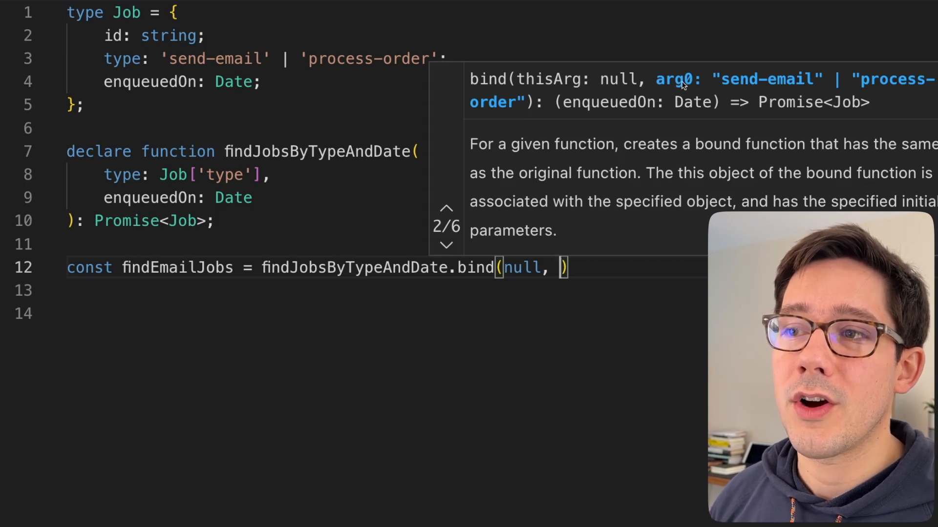
mouse_move(504, 146)
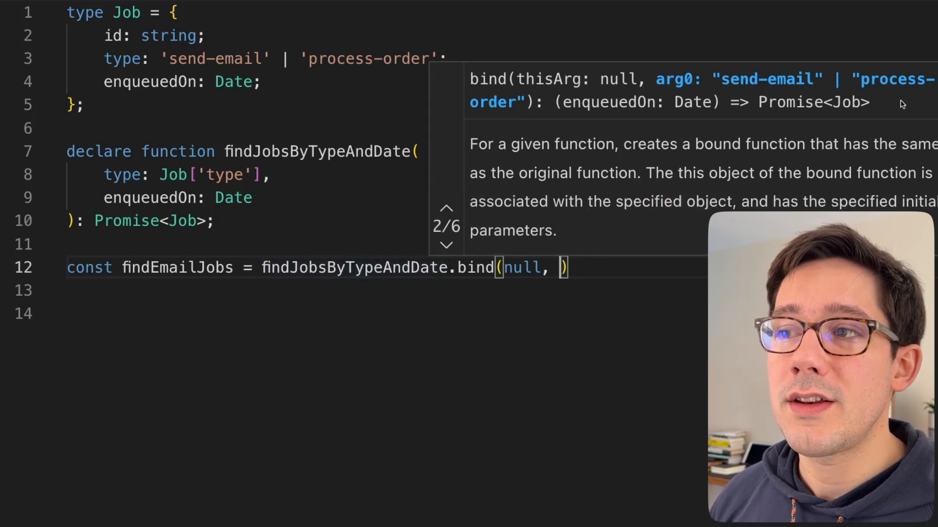
type("\"send\"")
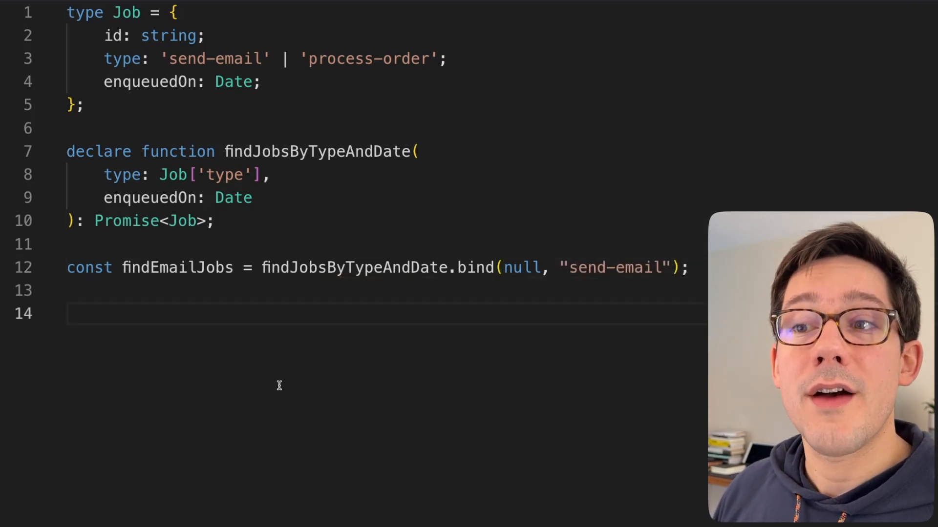
mouse_move(186, 267)
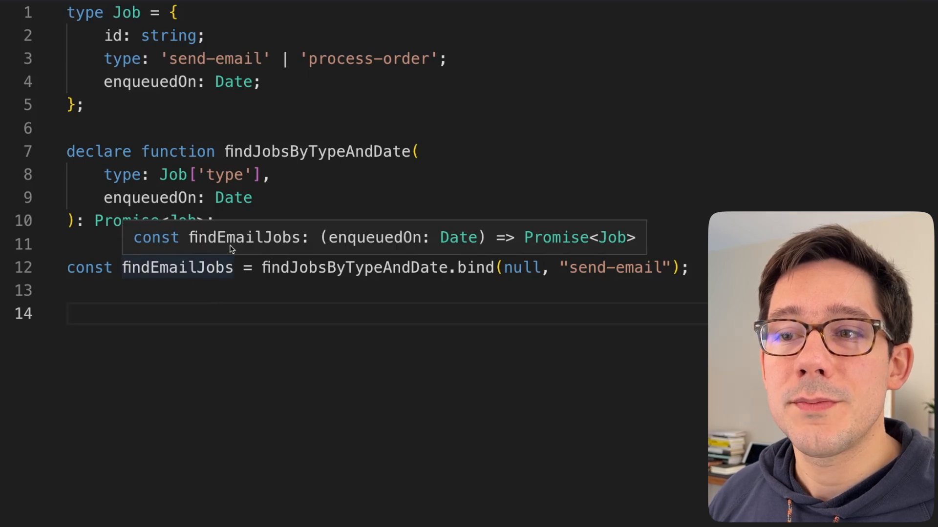
mouse_move(396, 254)
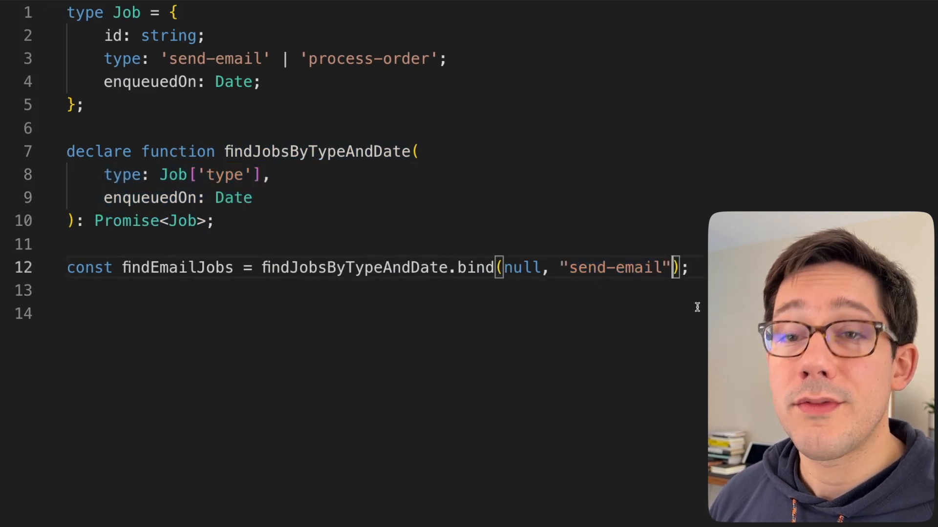
mouse_move(9, 392)
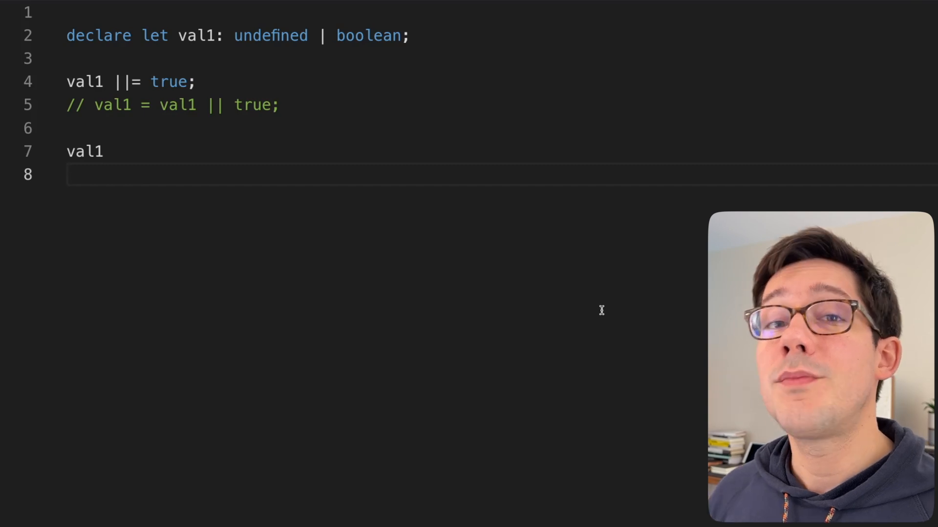
mouse_move(637, 289)
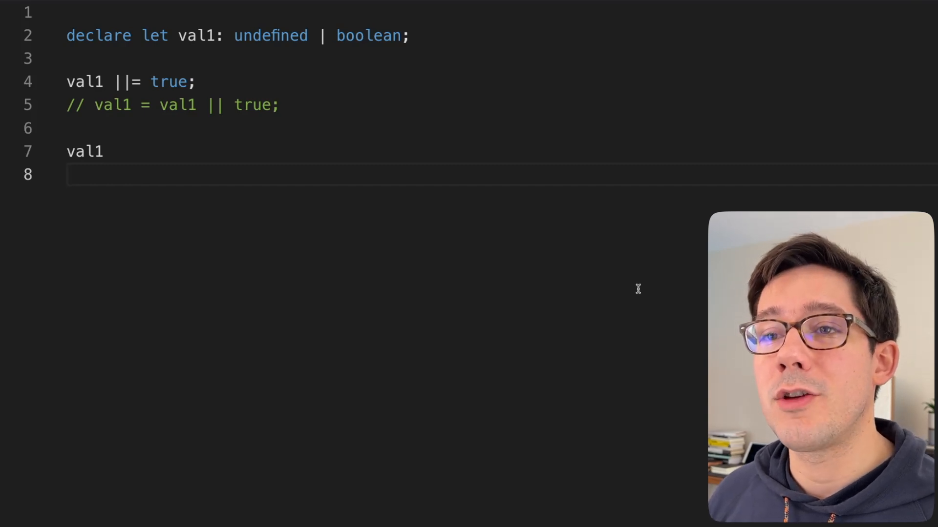
double_click(122, 81)
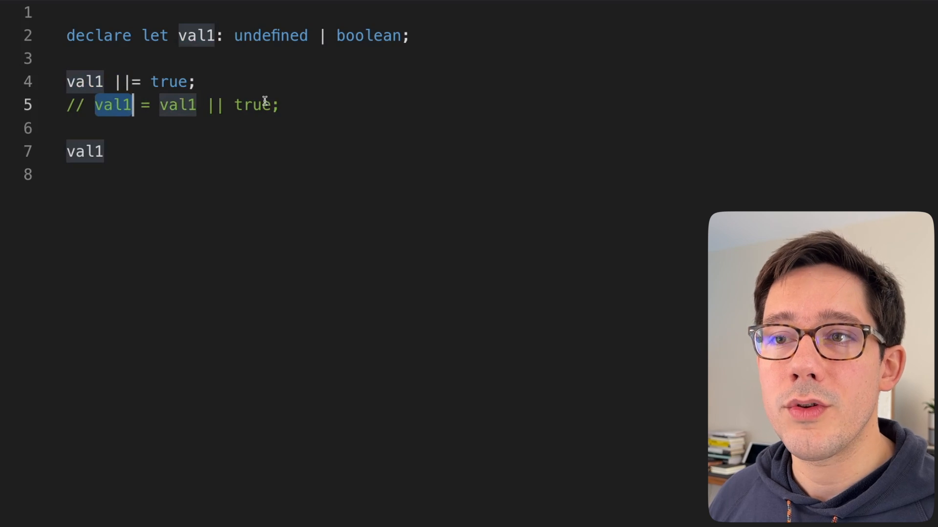
left_click(200, 36)
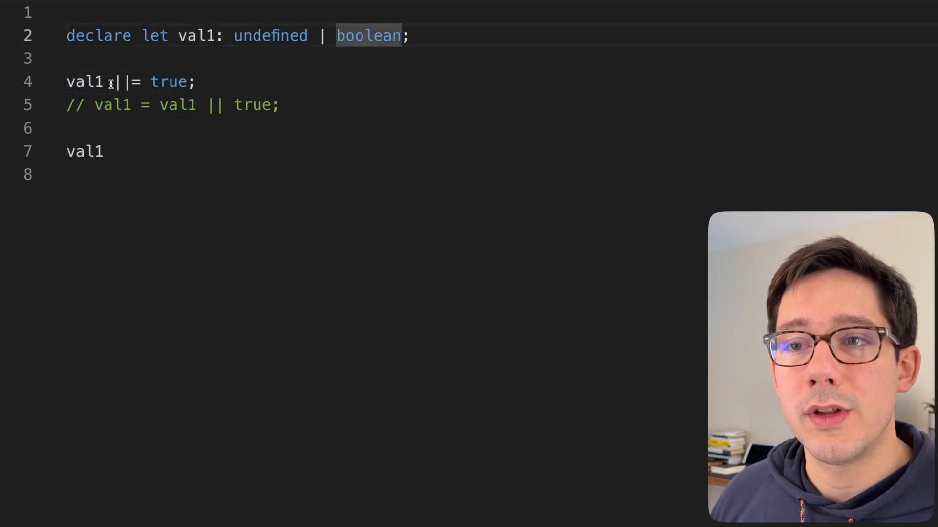
left_click(68, 128)
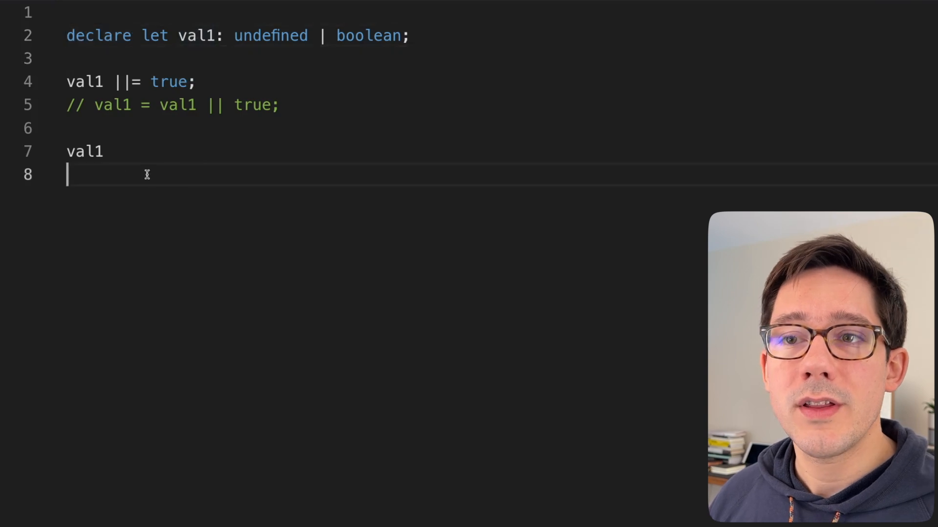
mouse_move(84, 151)
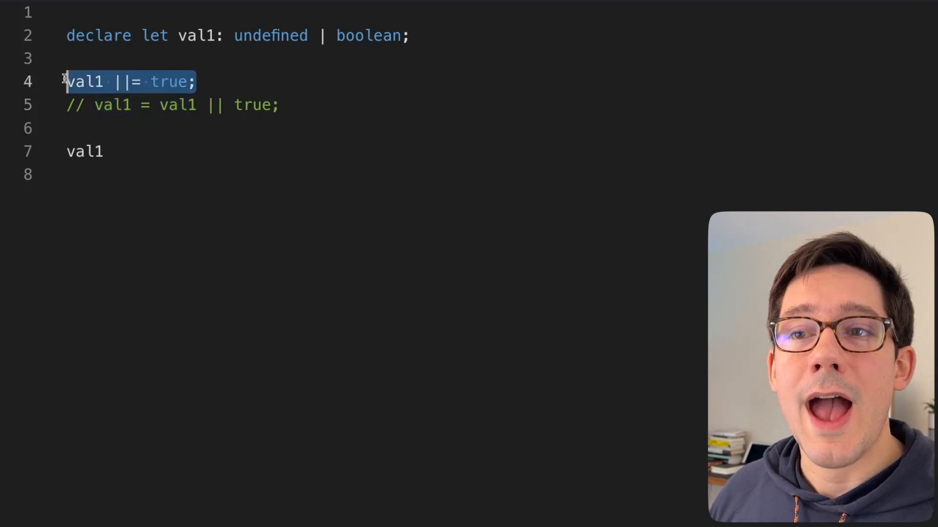
left_click(197, 35)
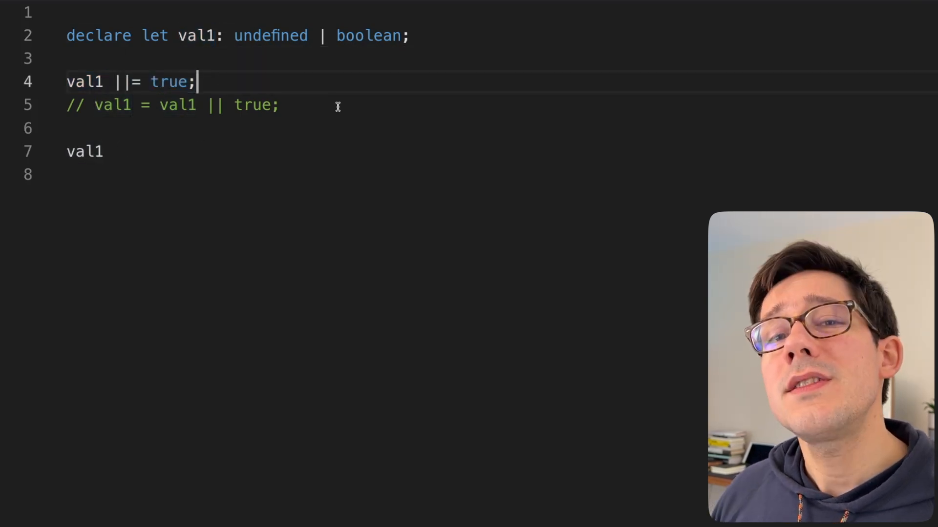
mouse_move(274, 63)
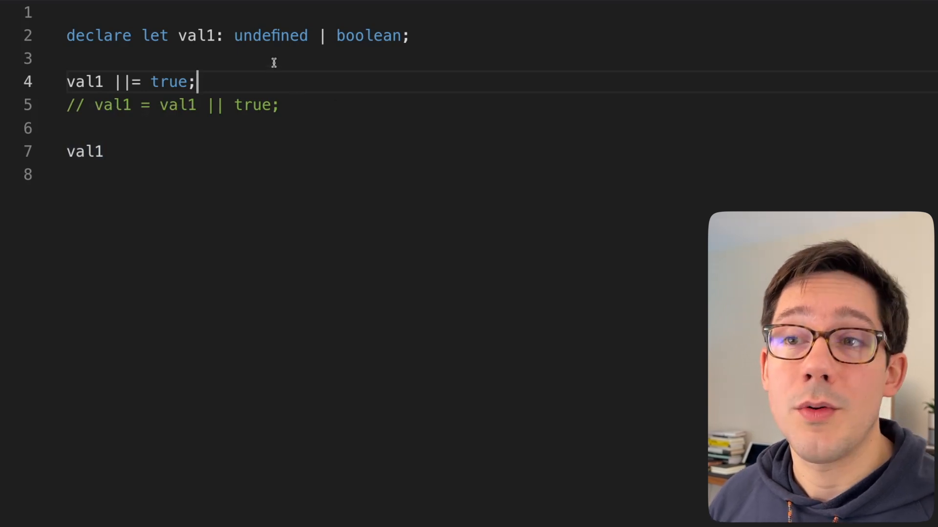
key("Backspace")
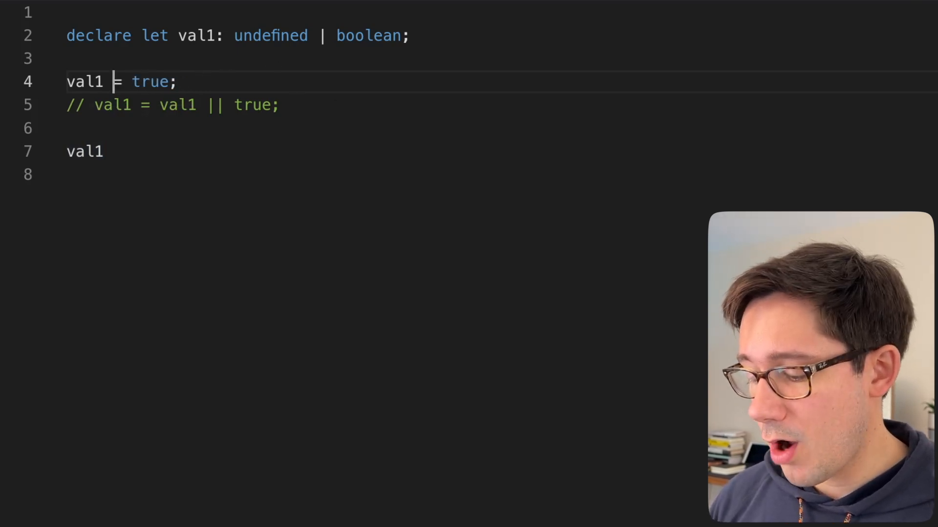
type("??")
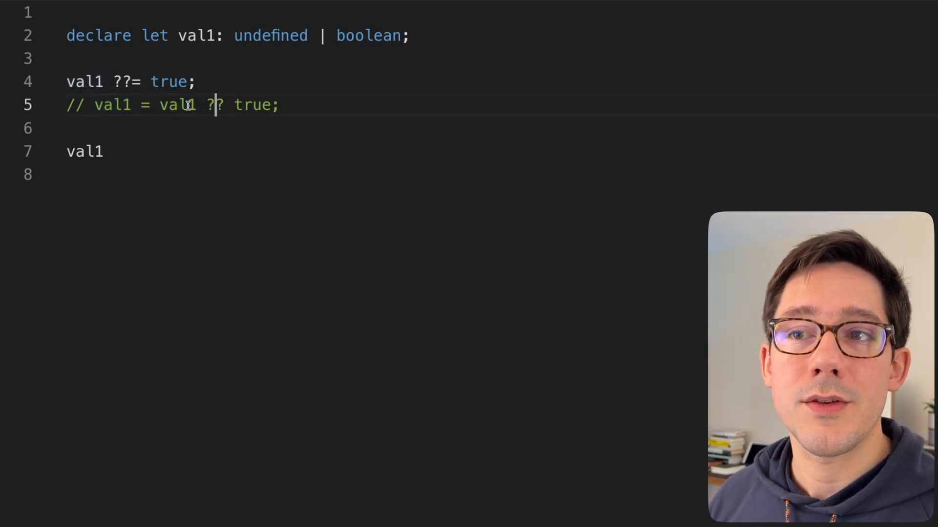
double_click(176, 106)
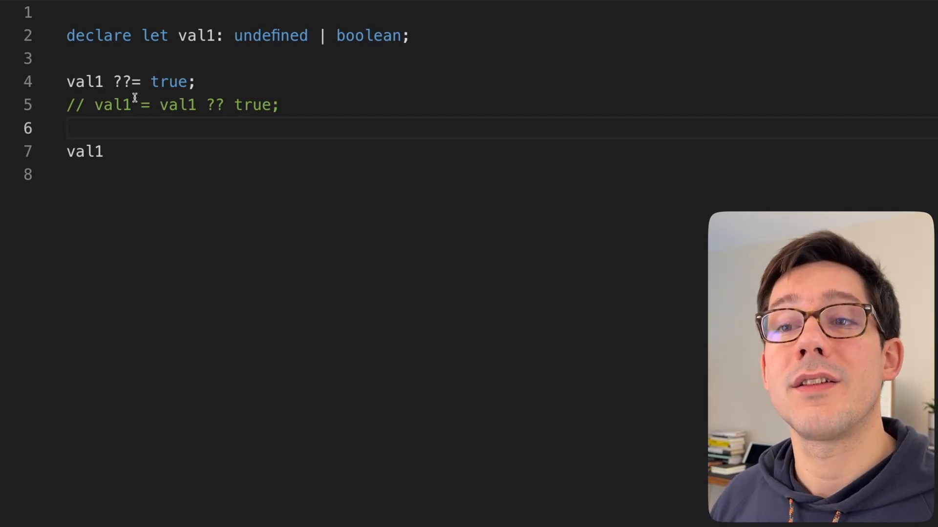
mouse_move(83, 151)
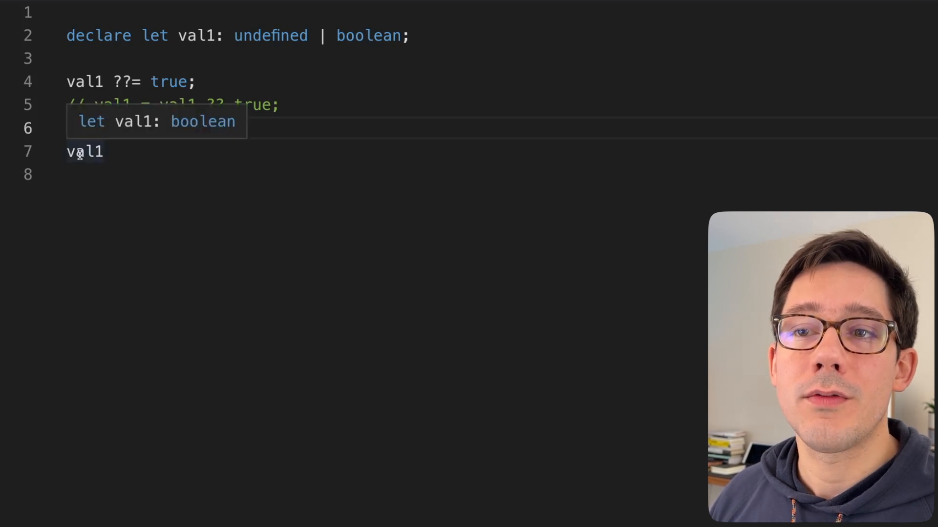
mouse_move(181, 132)
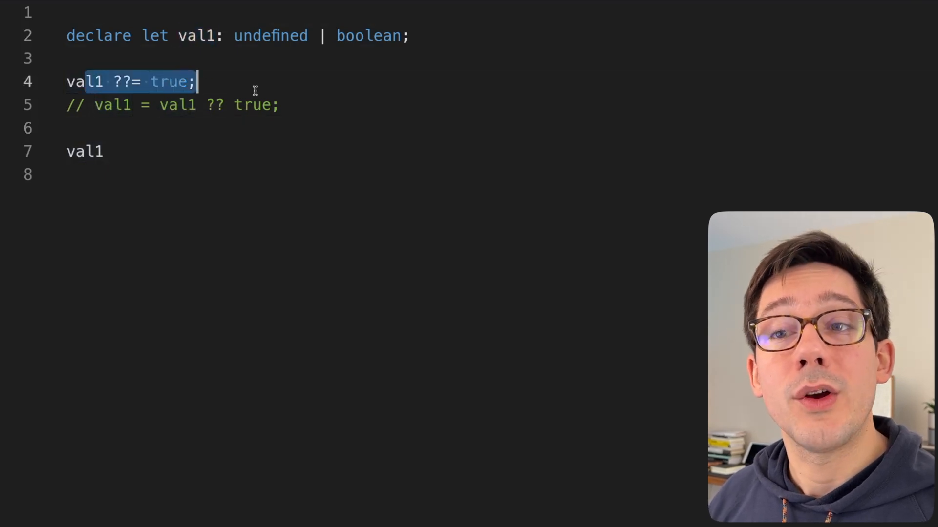
mouse_move(83, 151)
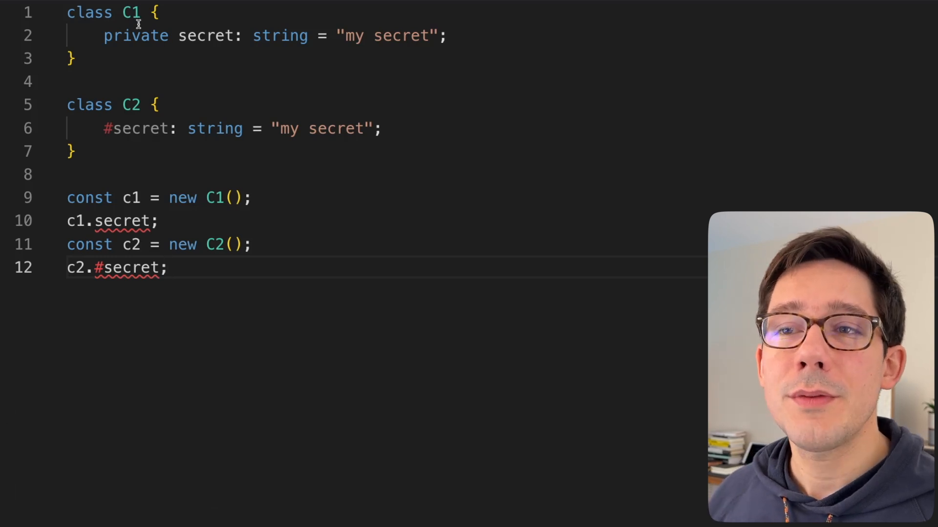
- Highlight C1's secret field occurrences and insert a blank line between the c1 and c2 lines
left_click(169, 35)
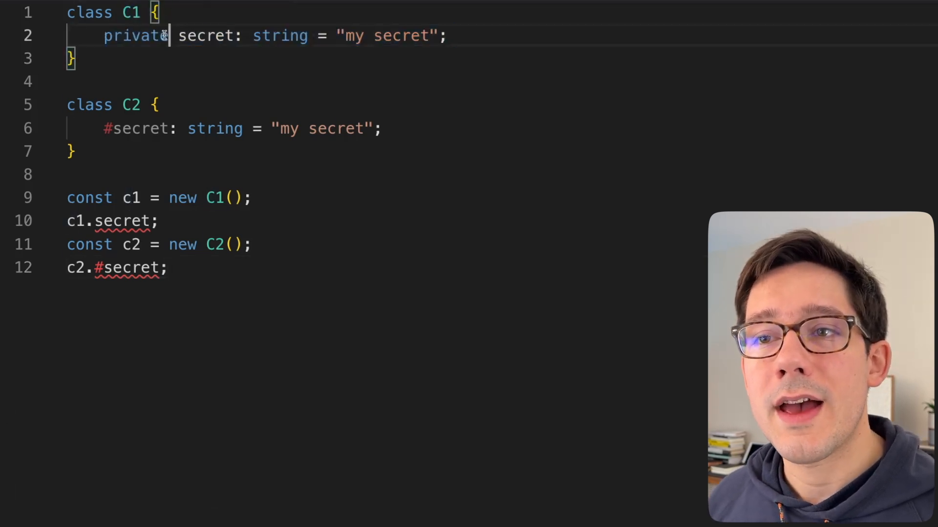
double_click(207, 35)
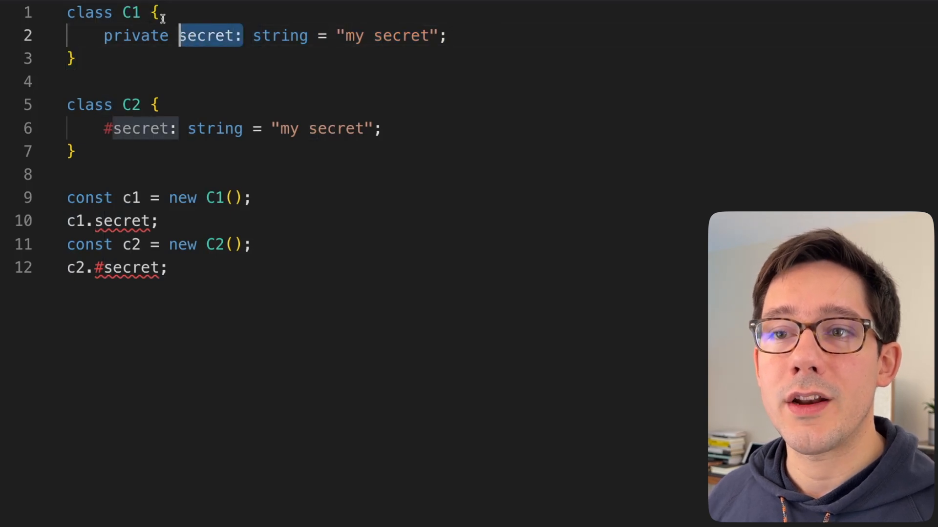
key("Enter")
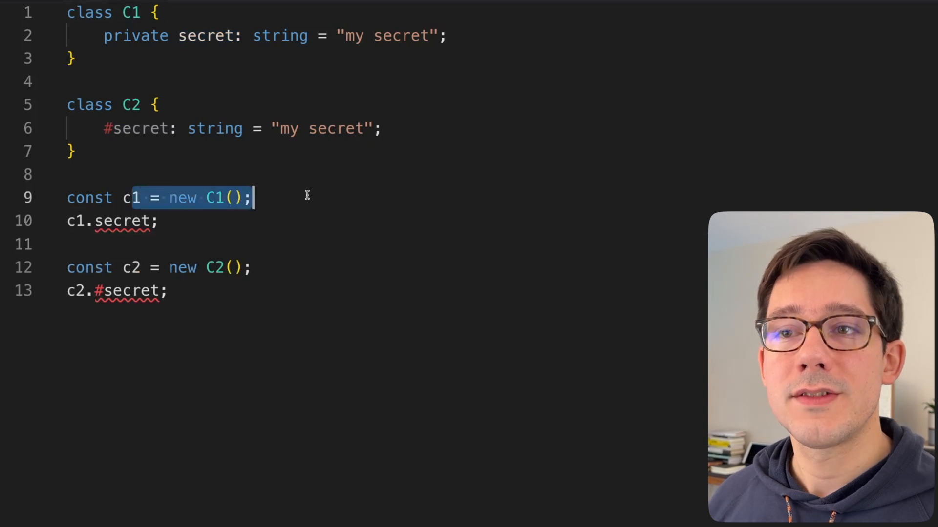
mouse_move(122, 221)
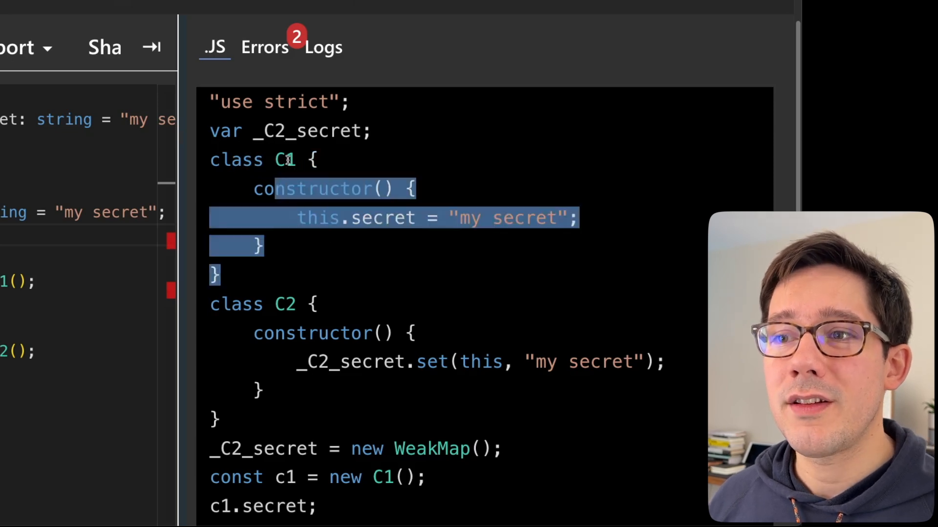
- Rewrite line 10 as (c1 as any).secret, then select C2's #secret and the c2 line
scroll("down", 3)
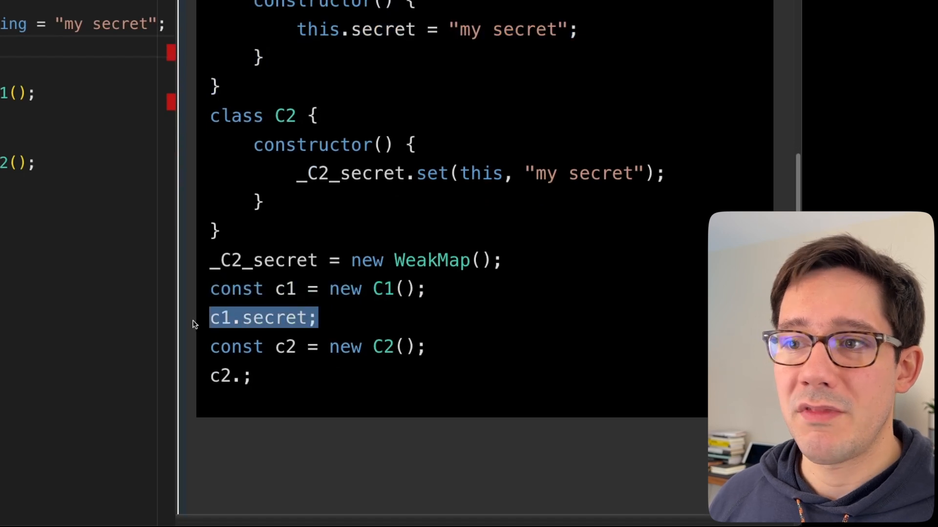
mouse_move(329, 437)
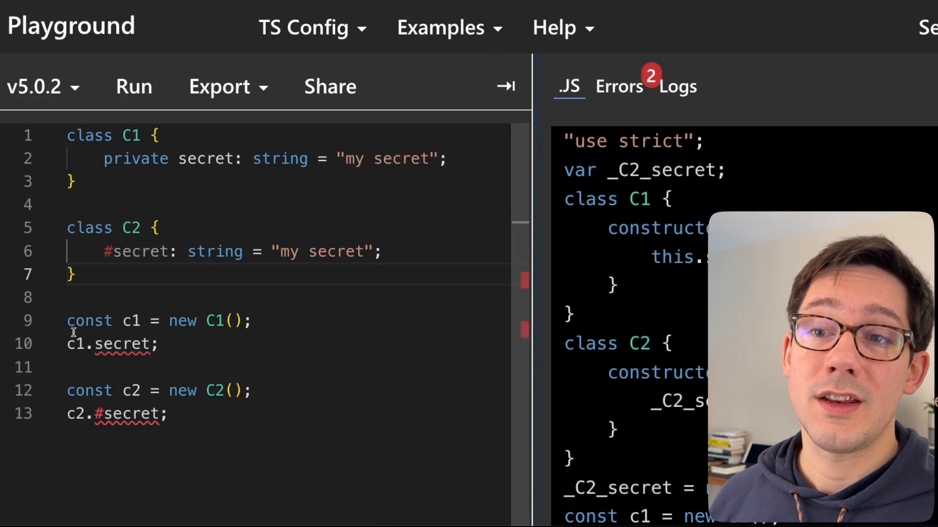
type("(c1 as any)")
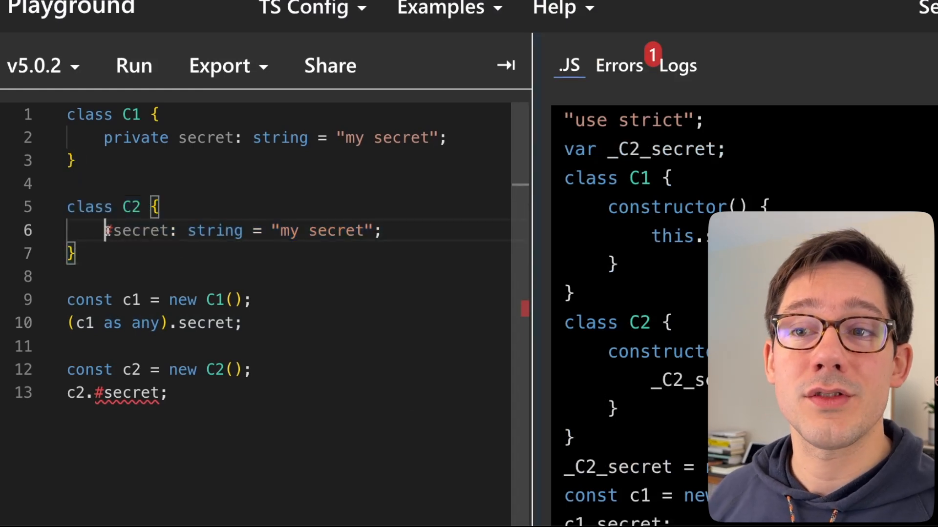
double_click(138, 231)
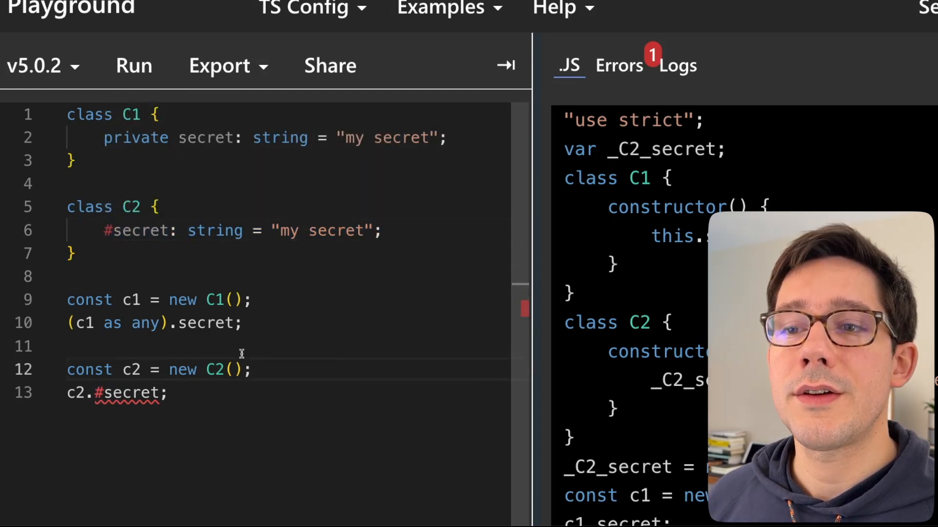
triple_click(158, 370)
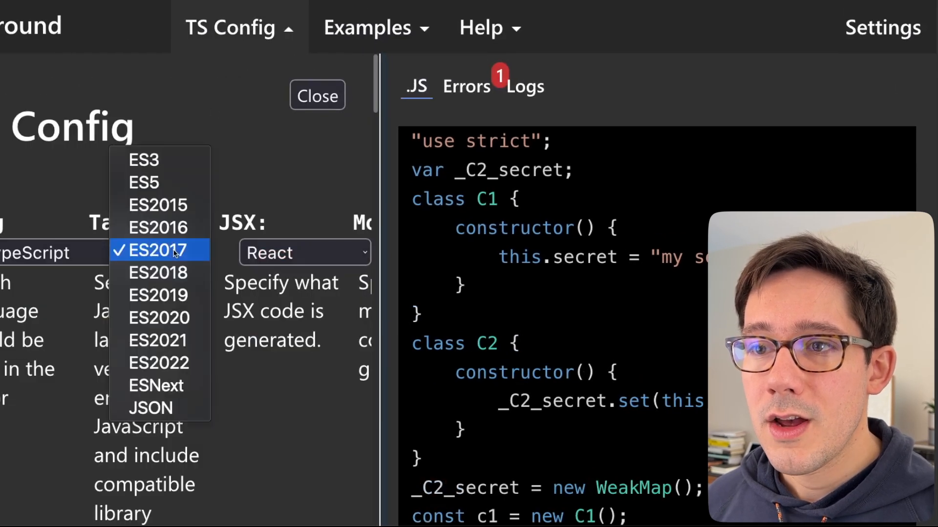
- Choose ES2022 as the TS Config target, close the panel, and select the compiled C2 class
left_click(159, 363)
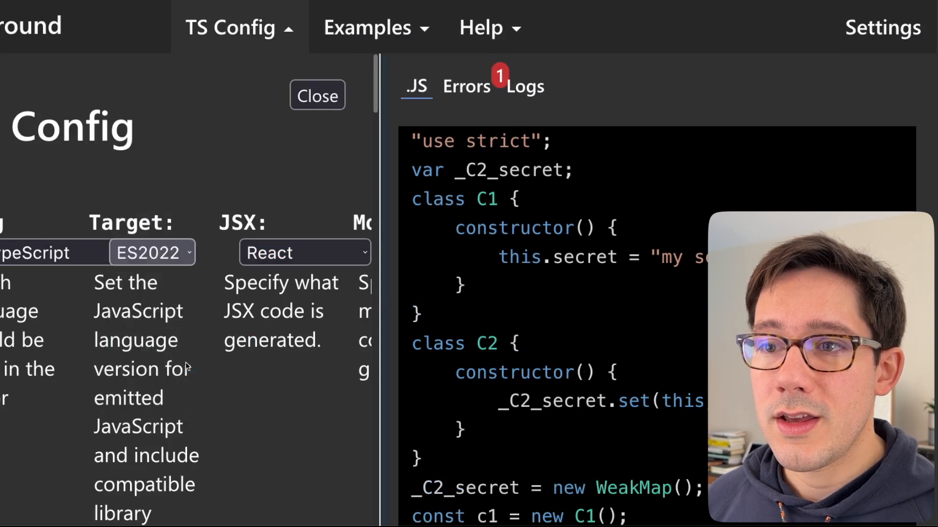
left_click(318, 96)
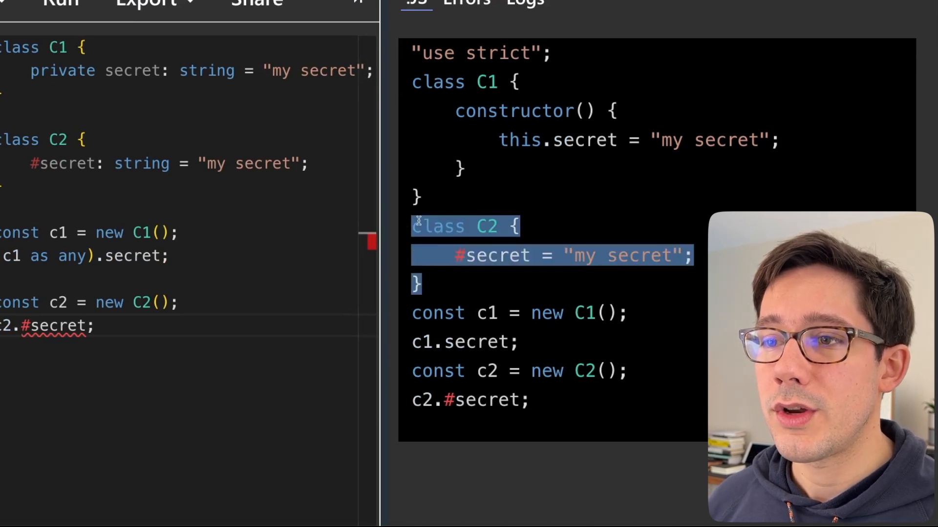
double_click(495, 256)
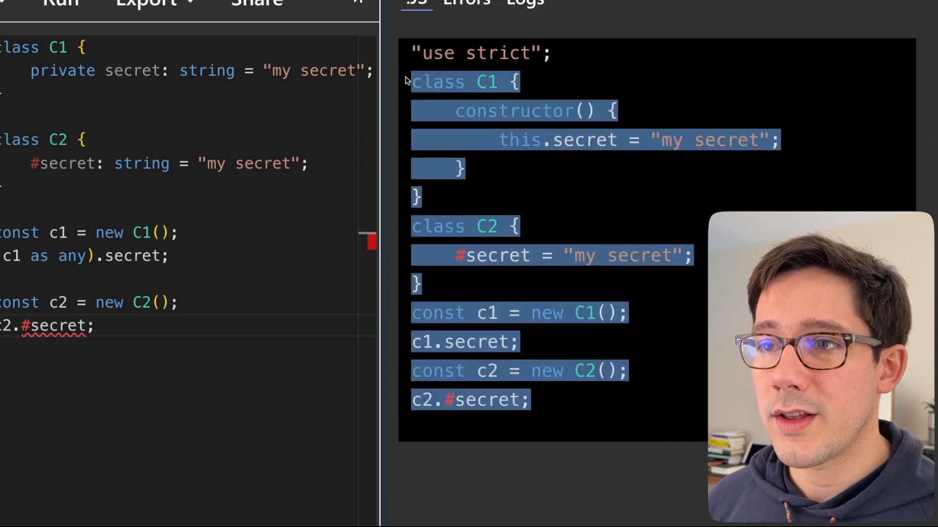
mouse_move(667, 279)
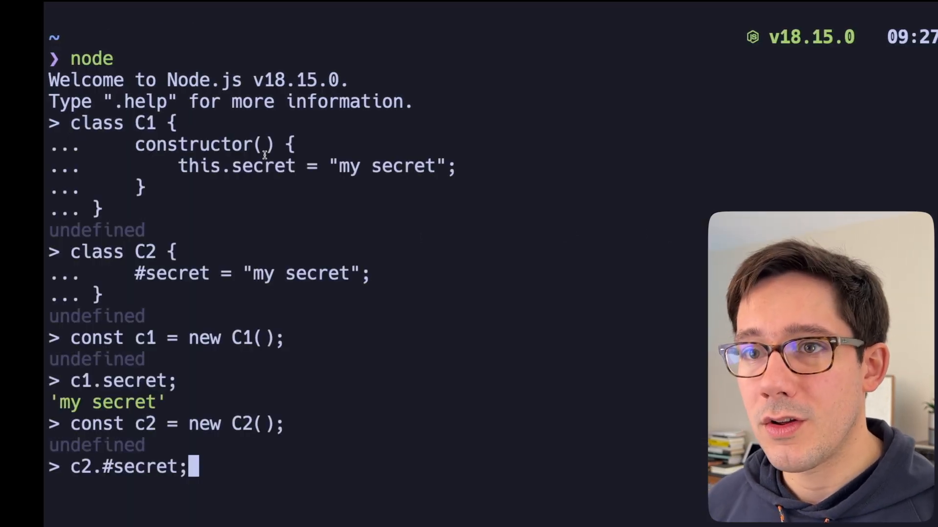
- Run c2.#secret in node and highlight the private field access raising the SyntaxError
key("Return")
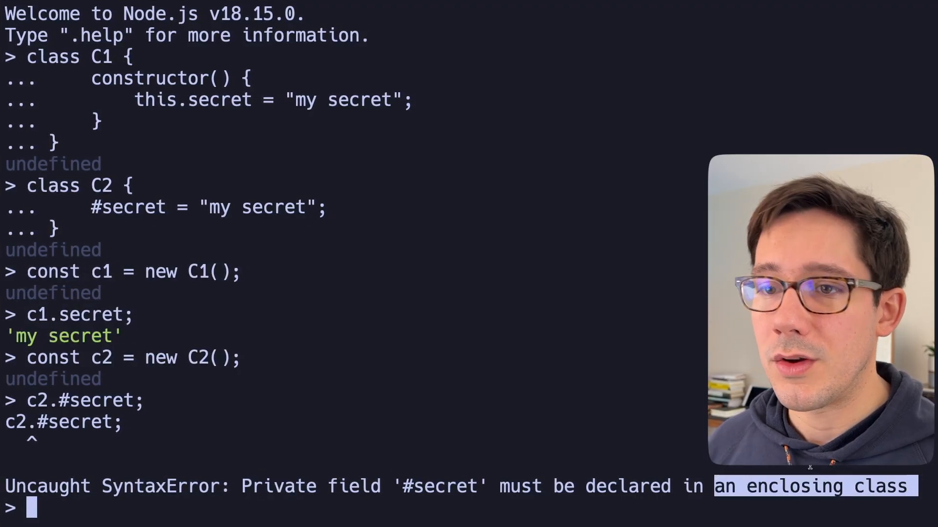
double_click(60, 423)
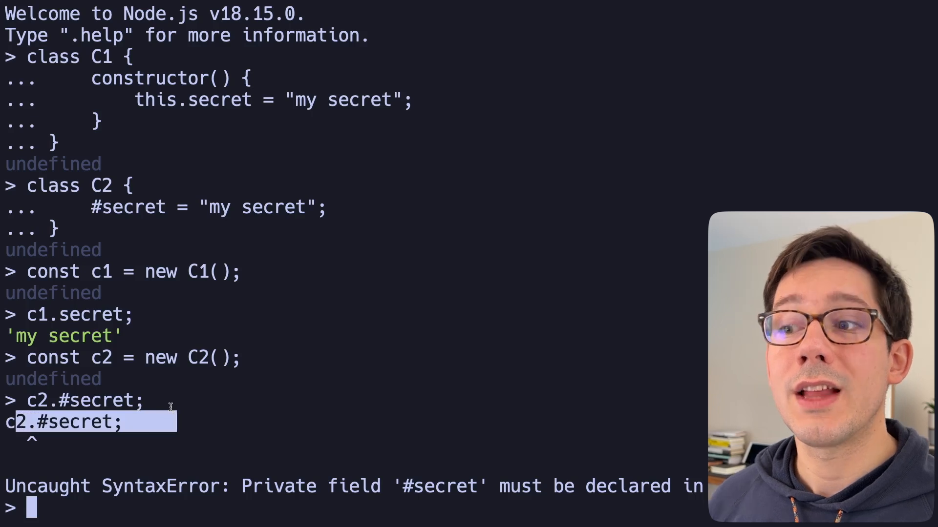
mouse_move(257, 386)
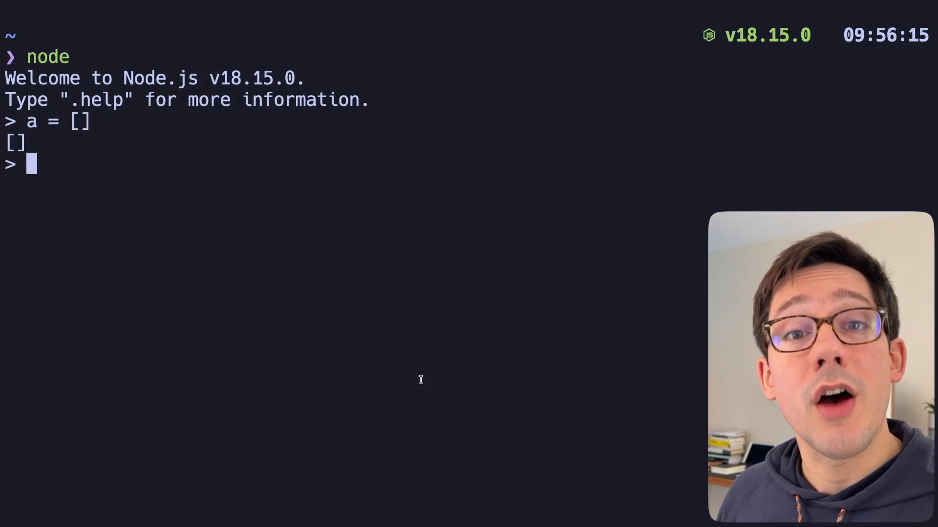
- Evaluate a = new Array(5), then a = new Array(5).fill([]) for five nested arrays
type("a = new Array(")
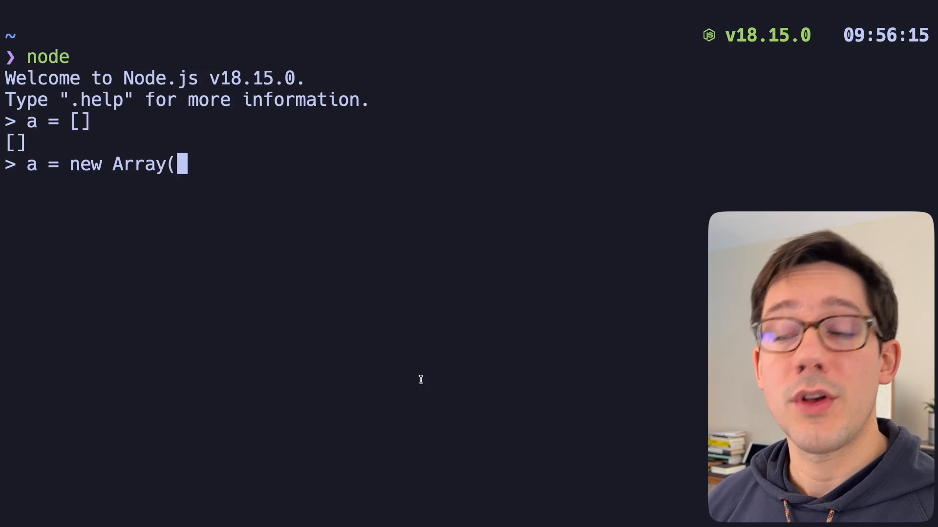
type("5)")
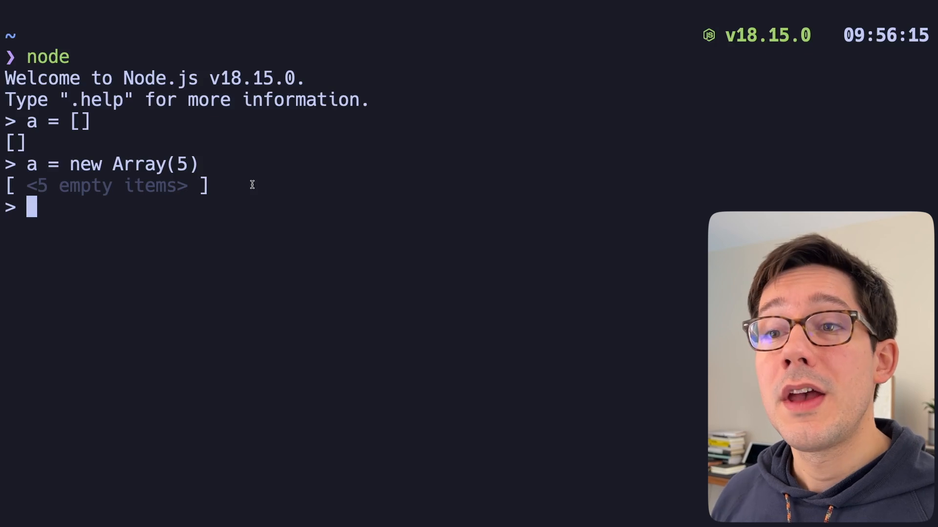
type("a = new Array(5).")
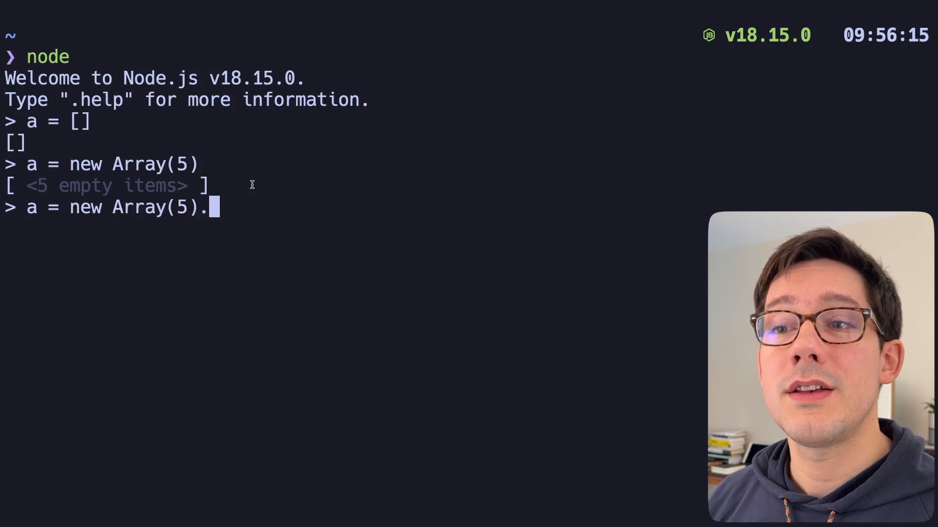
type("fill(0")
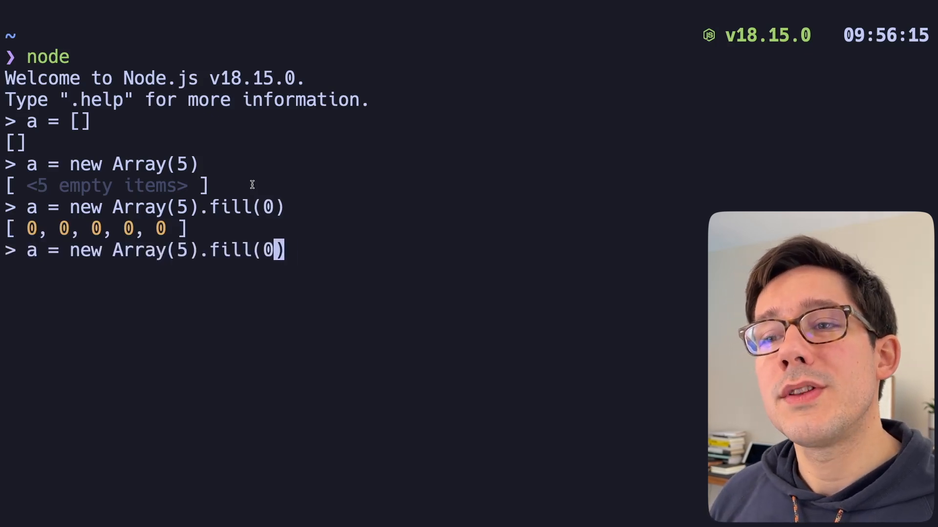
type("[]")
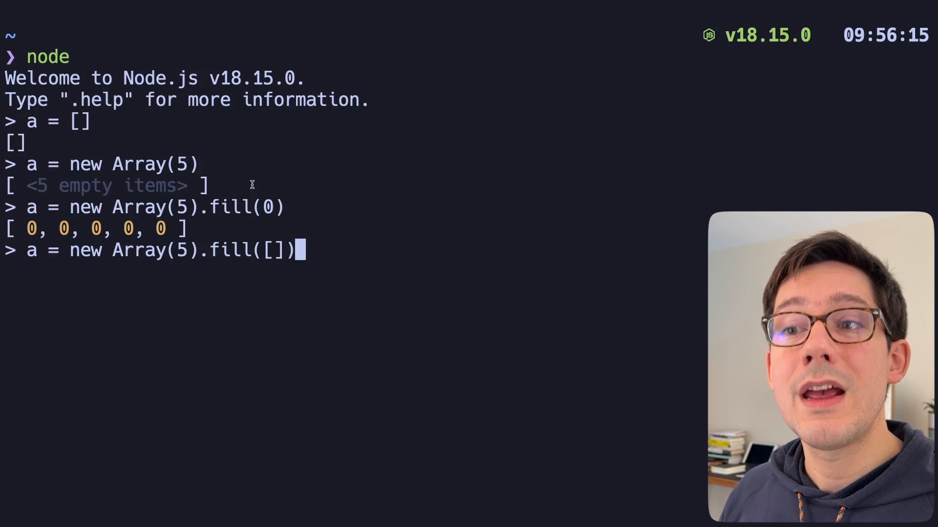
key("Return")
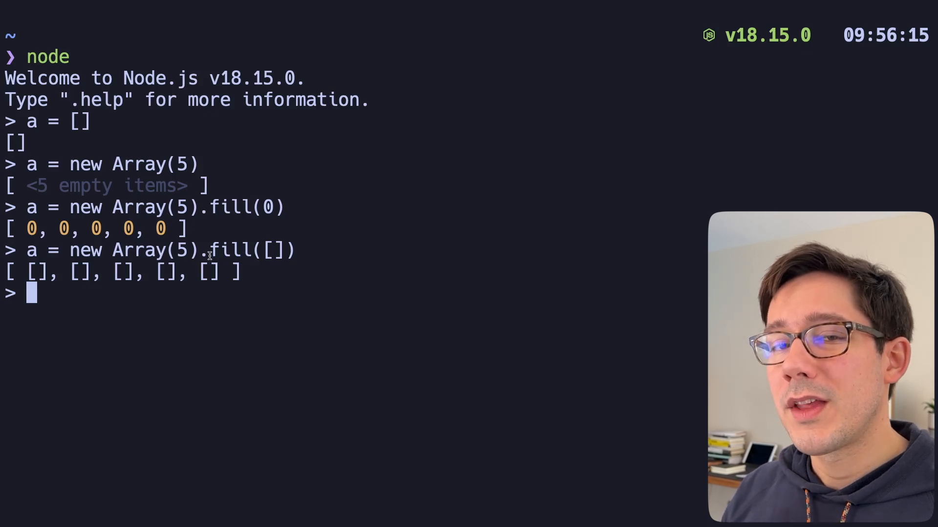
- Push 1 into a[0] and inspect a, showing all five slots hold [ 1 ]
type("a[0]")
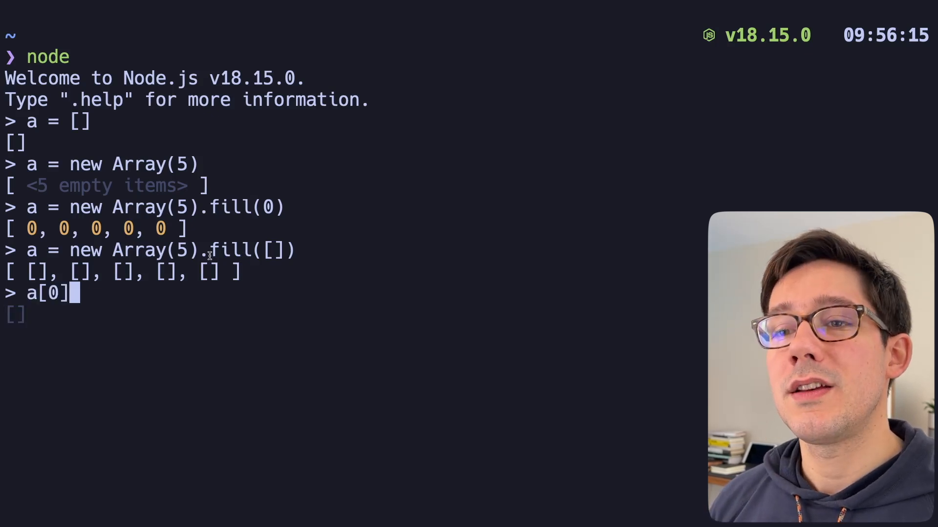
type(".push(")
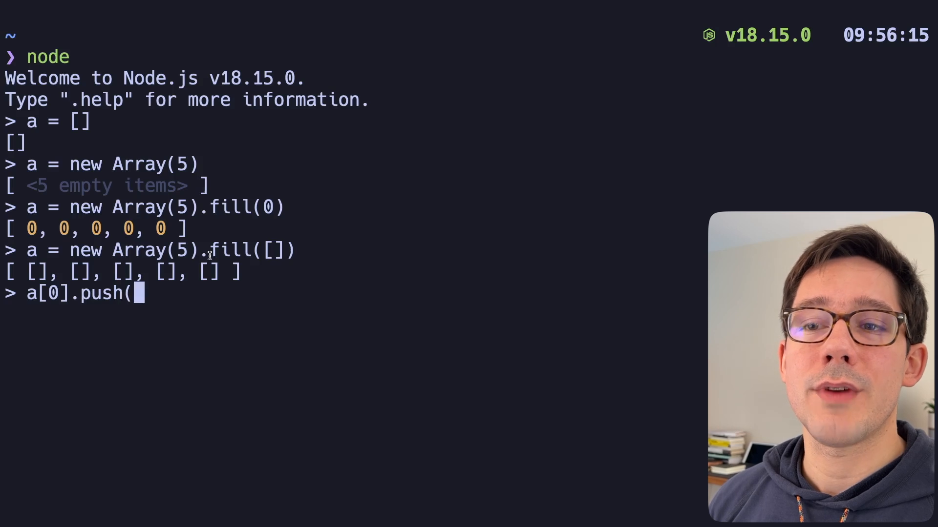
type("1)")
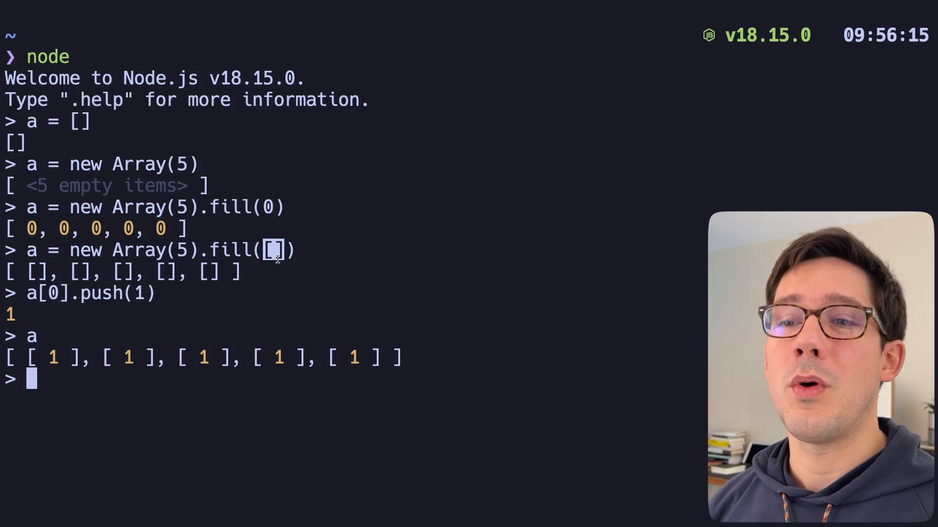
type("a = new")
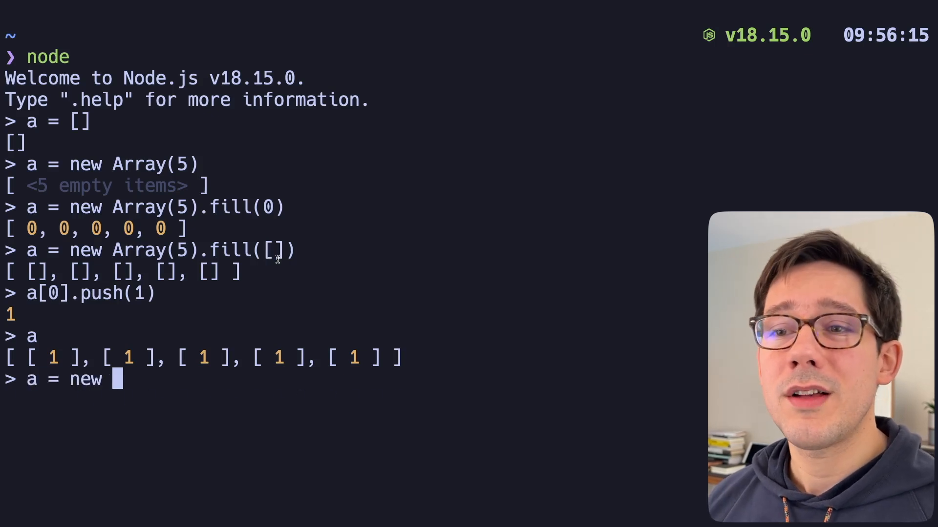
- Rebuild a as new Array(5).fill(0).map(() => []), then type b = new Array(5)
type("Array(5).")
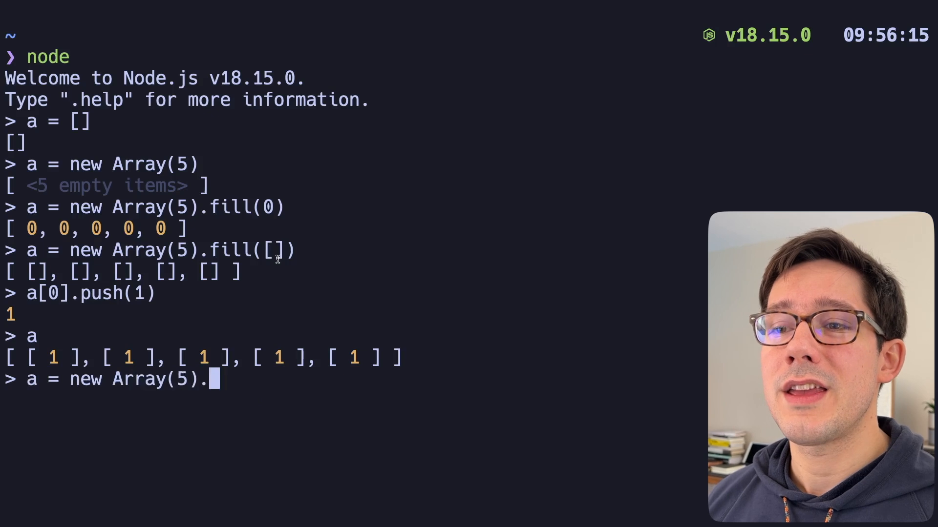
type("fill(")
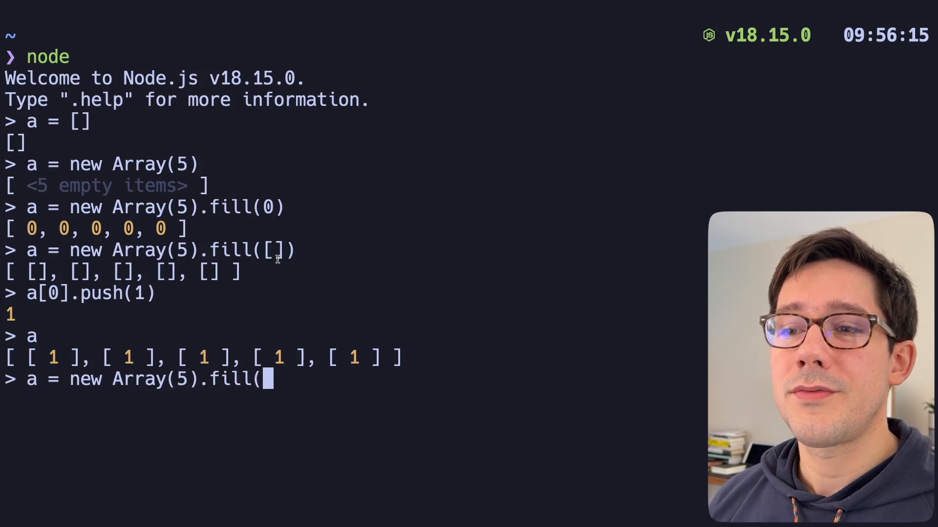
type("0)")
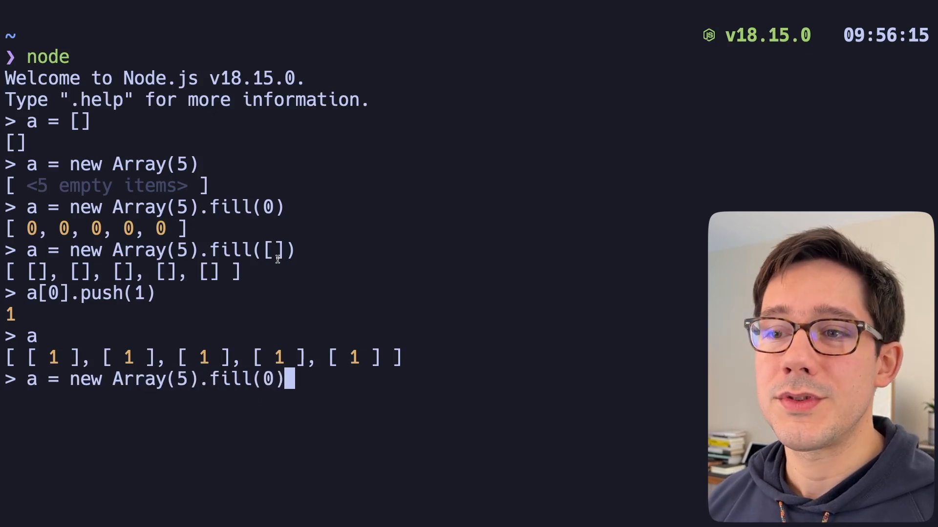
type(".map(() =>")
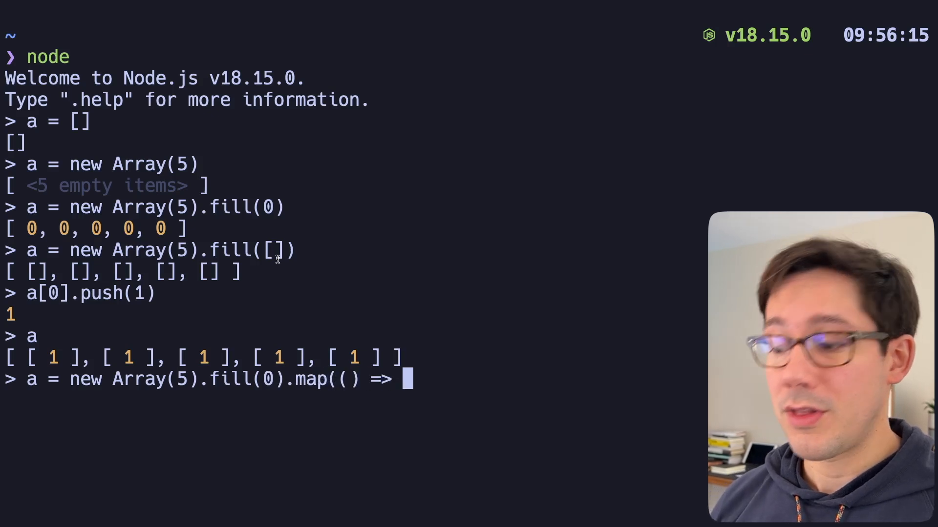
type("[])")
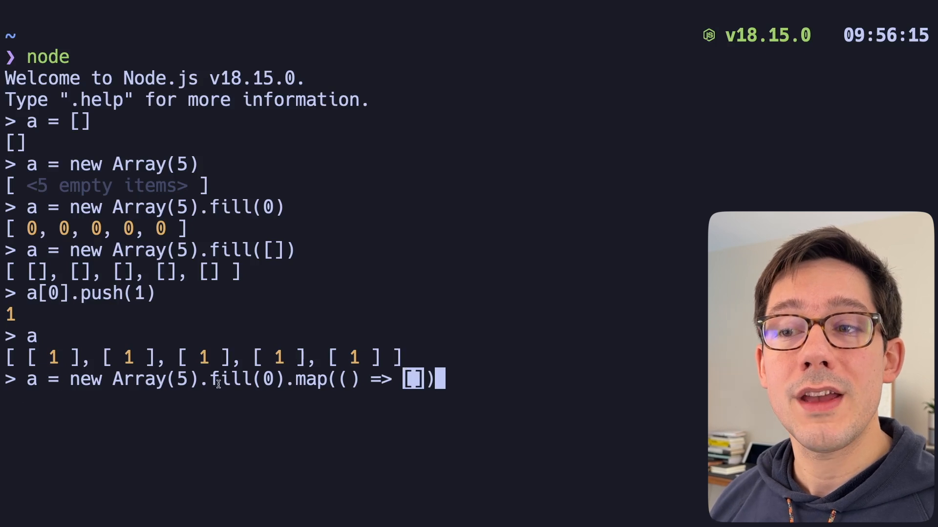
mouse_move(469, 383)
type("a[0].push(1)")
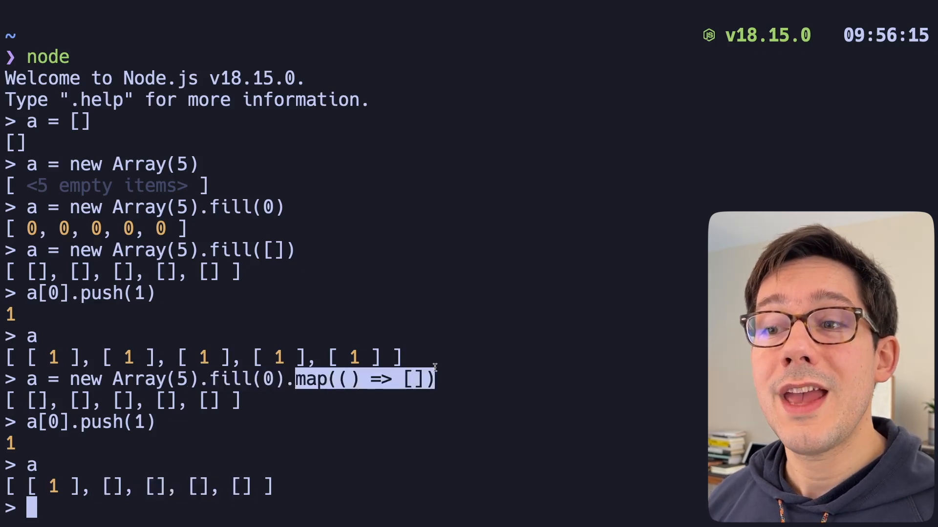
mouse_move(139, 378)
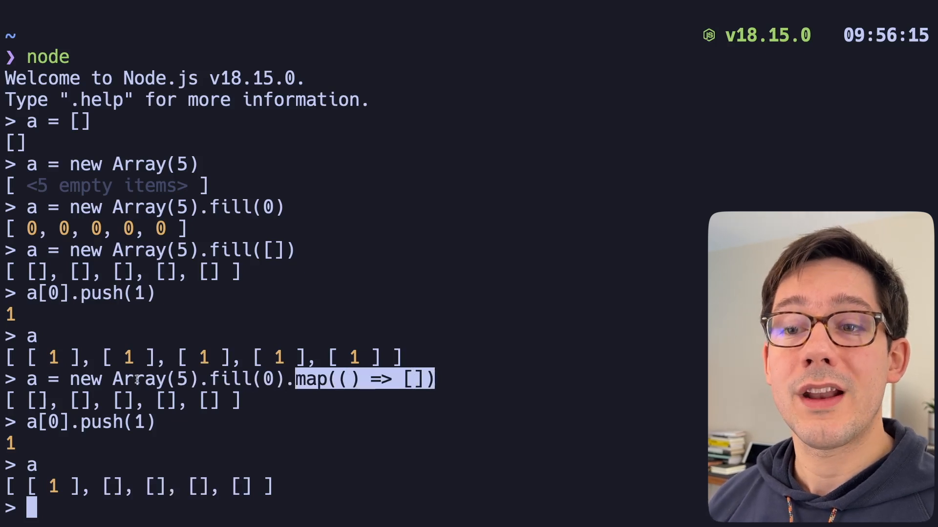
type("b = new Array(5).map(() => []\\")
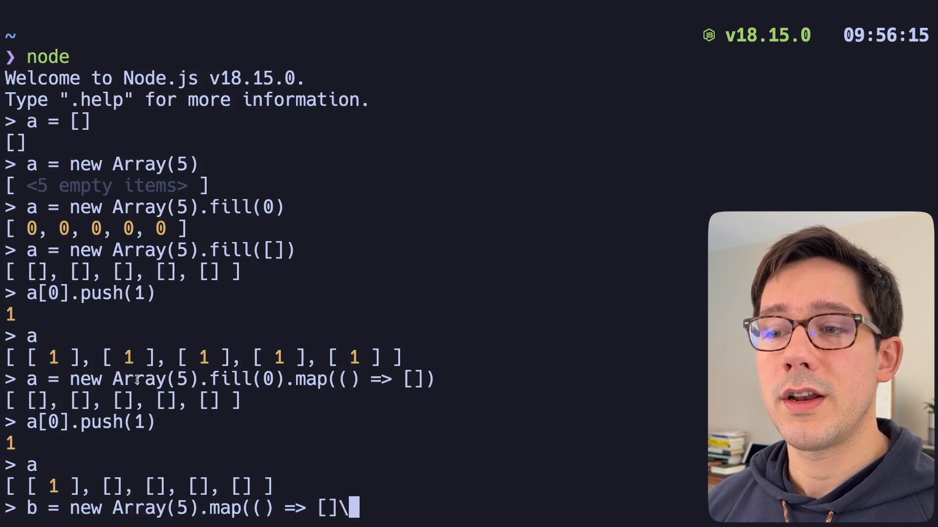
type(")")
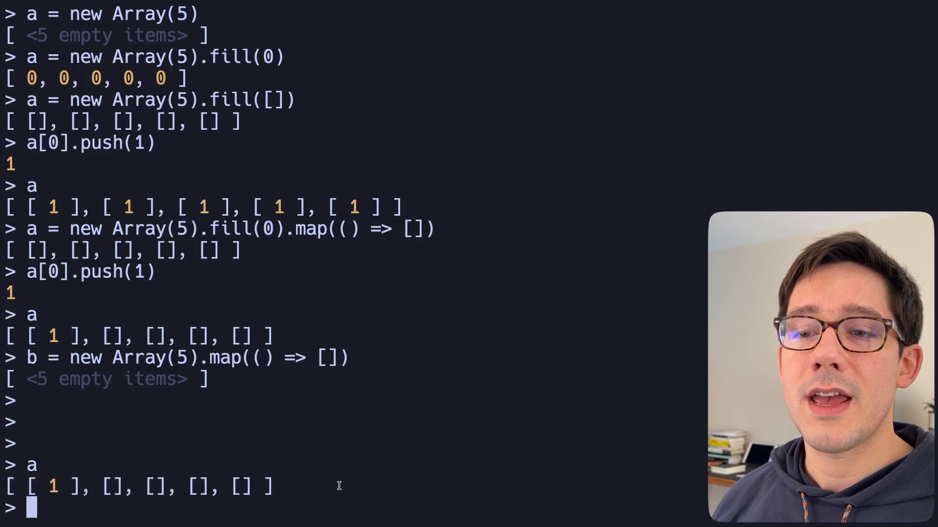
- Evaluate a[0] and a[-1], showing bracket negative indexing returns undefined
type("a[0]")
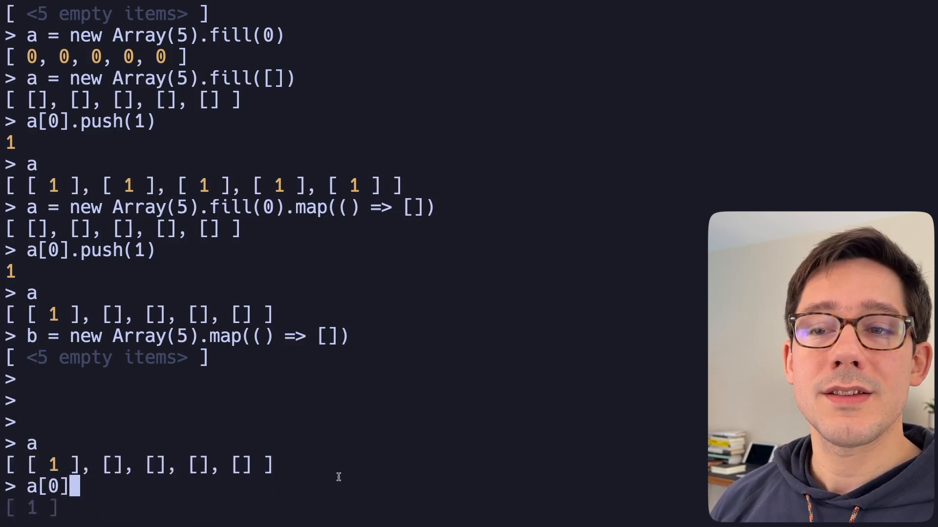
key("Return")
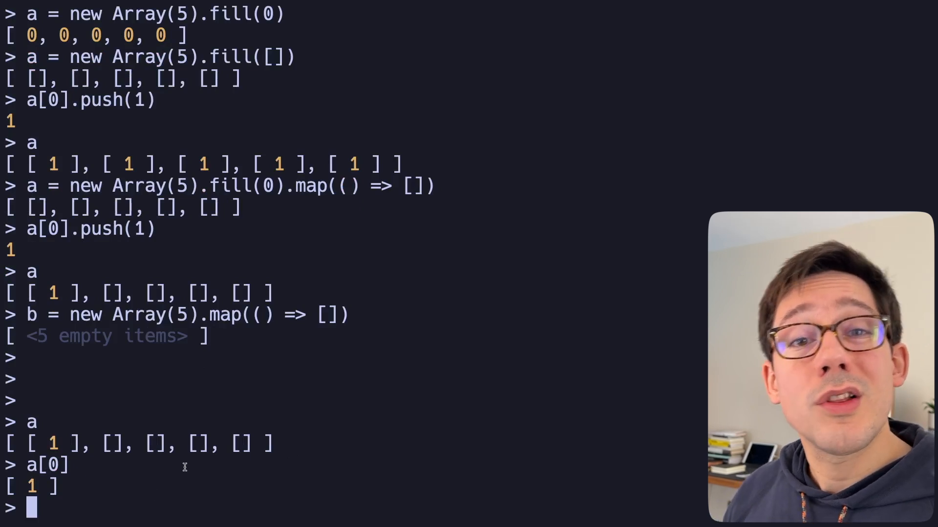
type("a[-1")
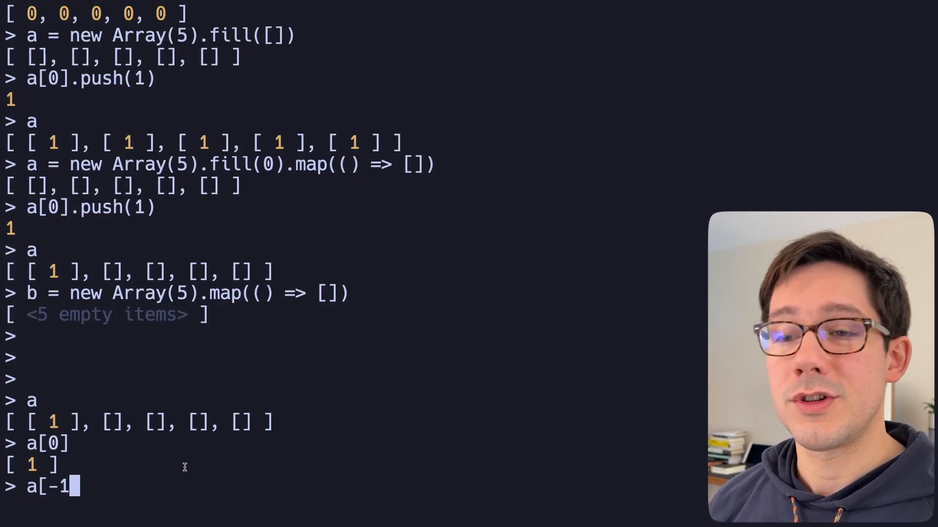
key("Return")
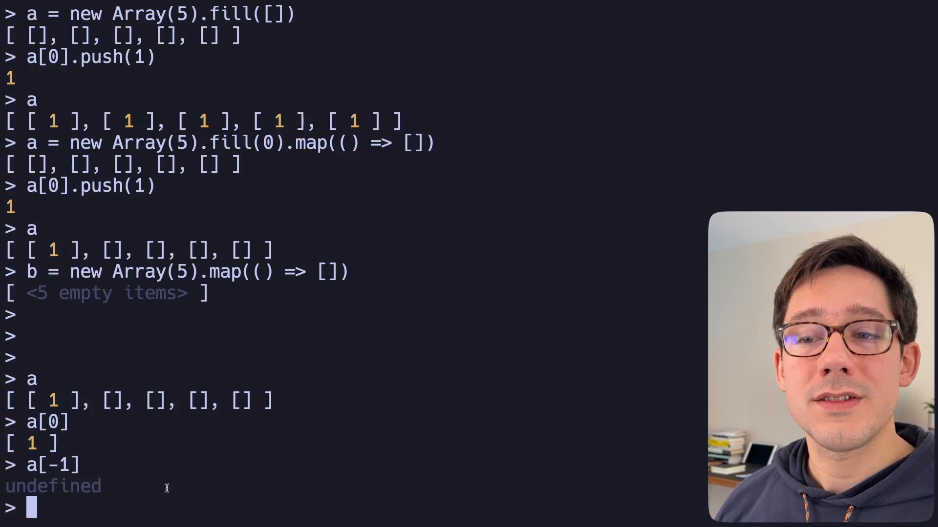
mouse_move(145, 453)
type("a.")
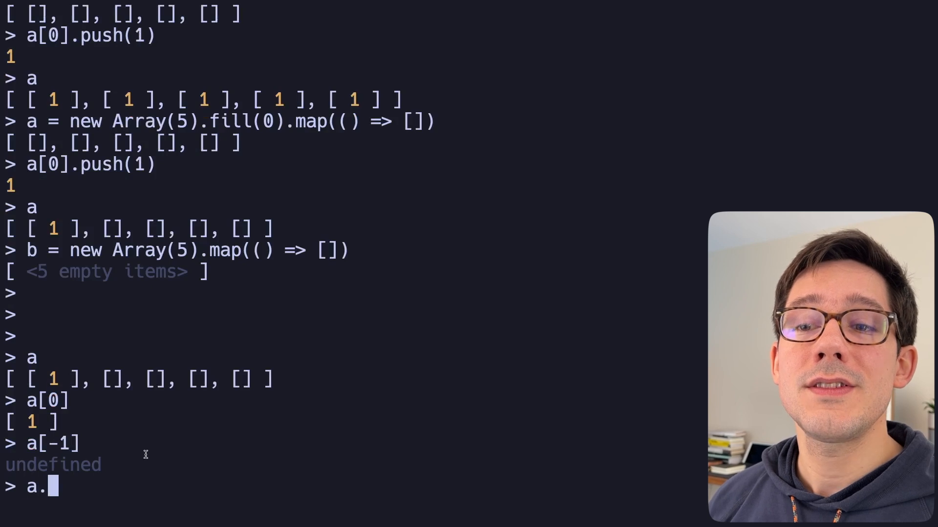
- Push 2 via a.at(0), -1 via a.at(-1), and -2 via a.at(-2)
type("at(0)")
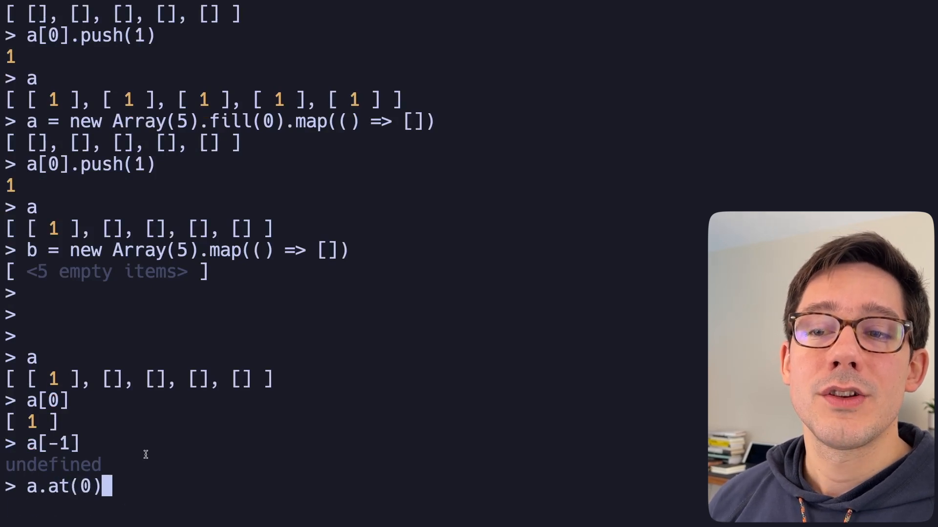
type(".push(2")
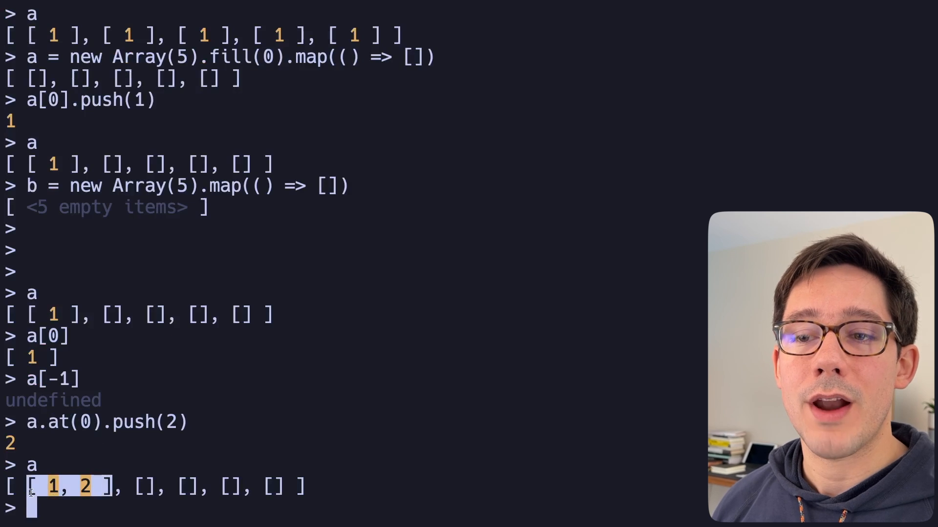
type("a.at(-1")
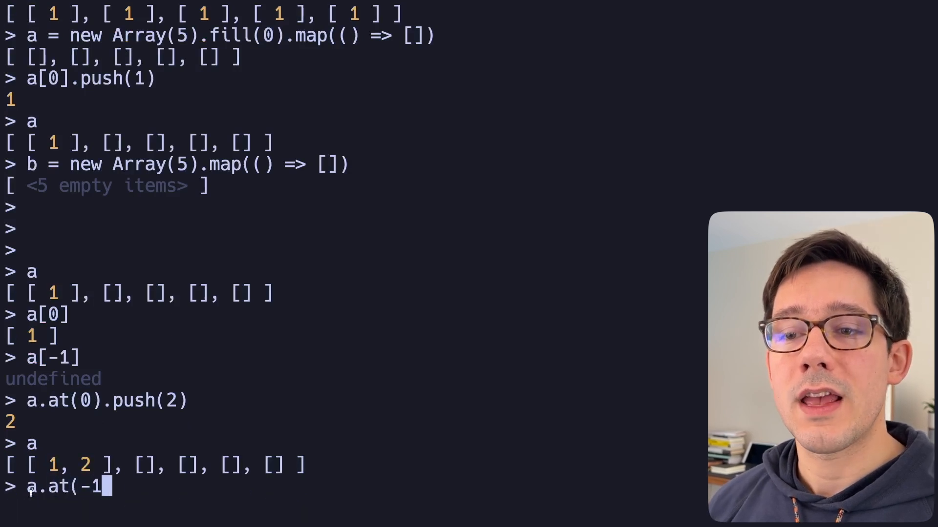
type(").push(")
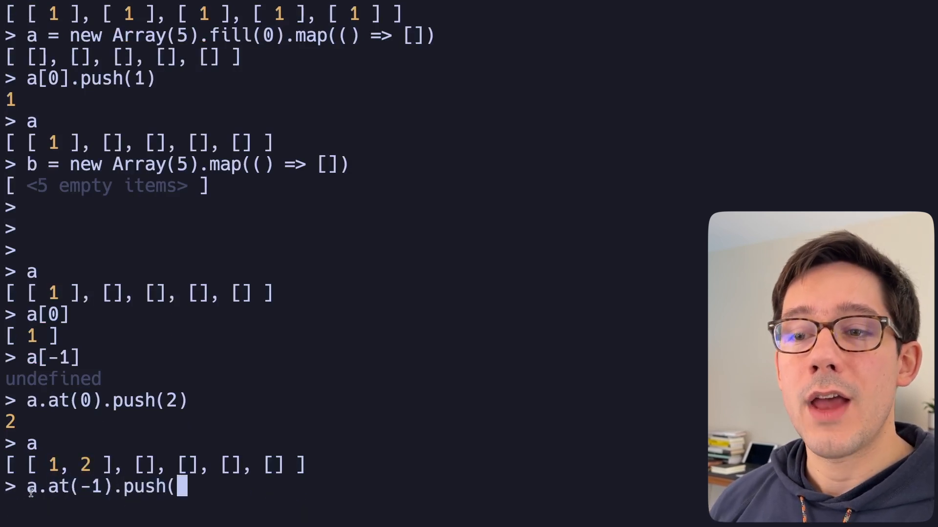
type("-1)")
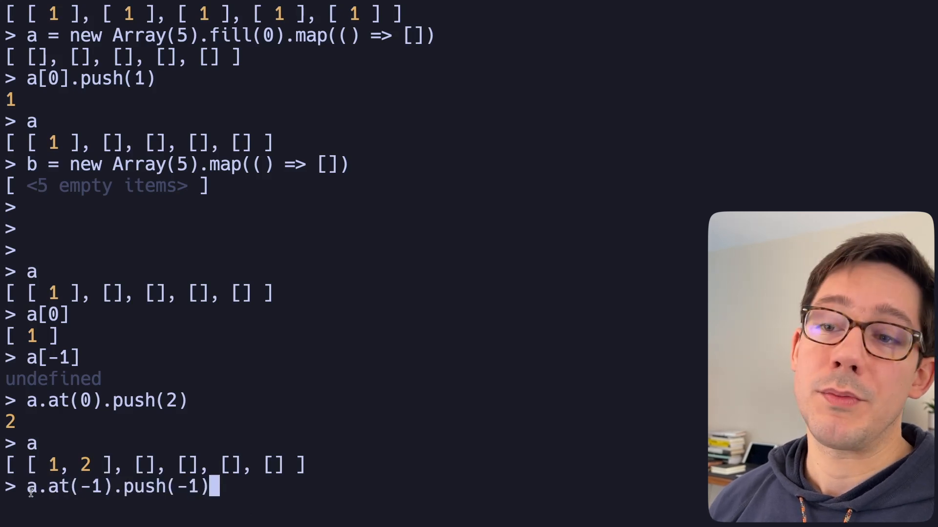
key("Return")
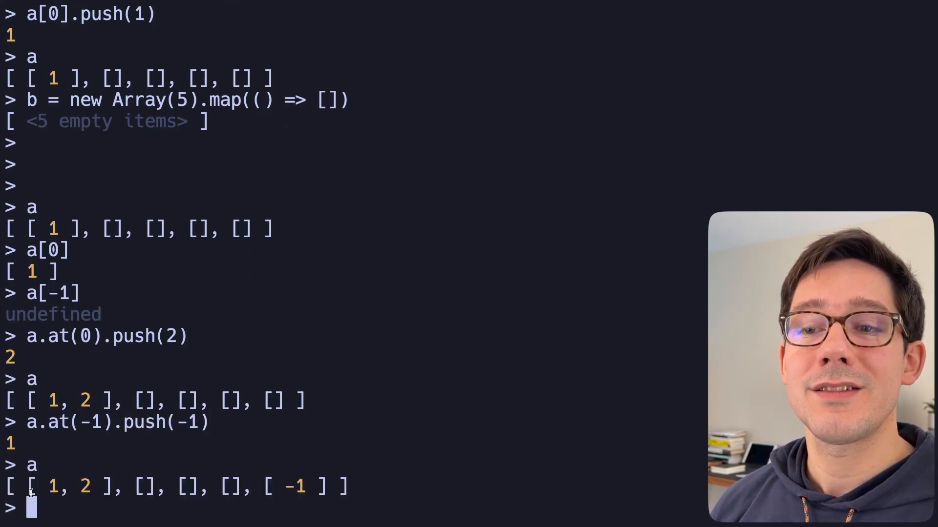
double_click(292, 487)
type("a.at(-2).push(-2)")
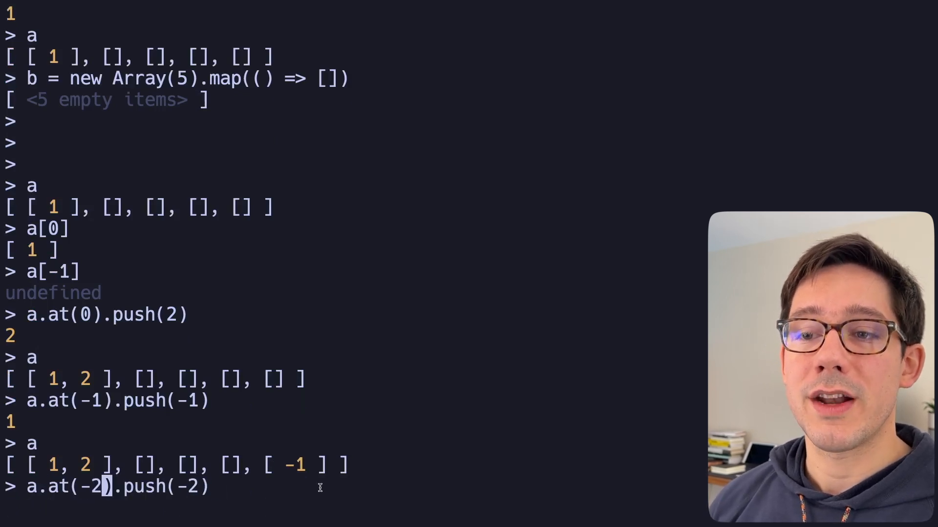
key("Return")
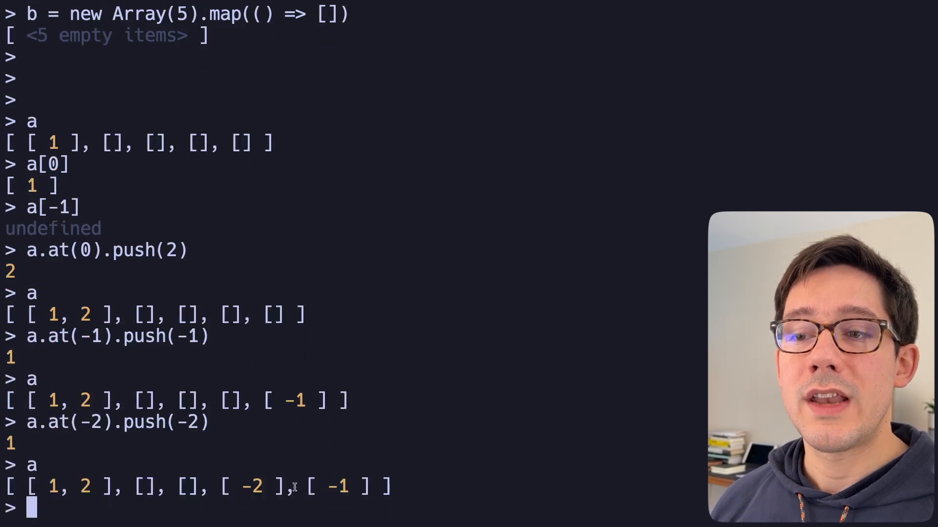